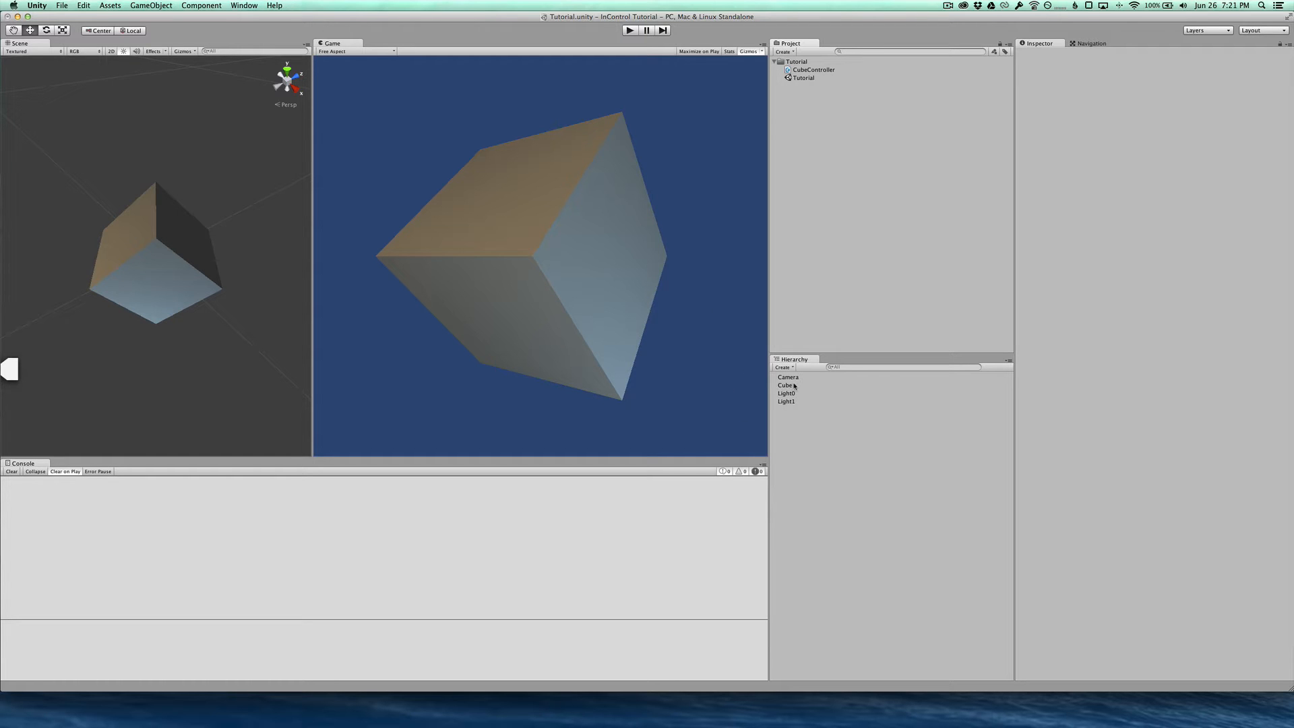
- Switch from the Unity cube scene to the Finder folder holding InControl.unitypackage
{"action": "left_click", "coordinate": [785, 386]}
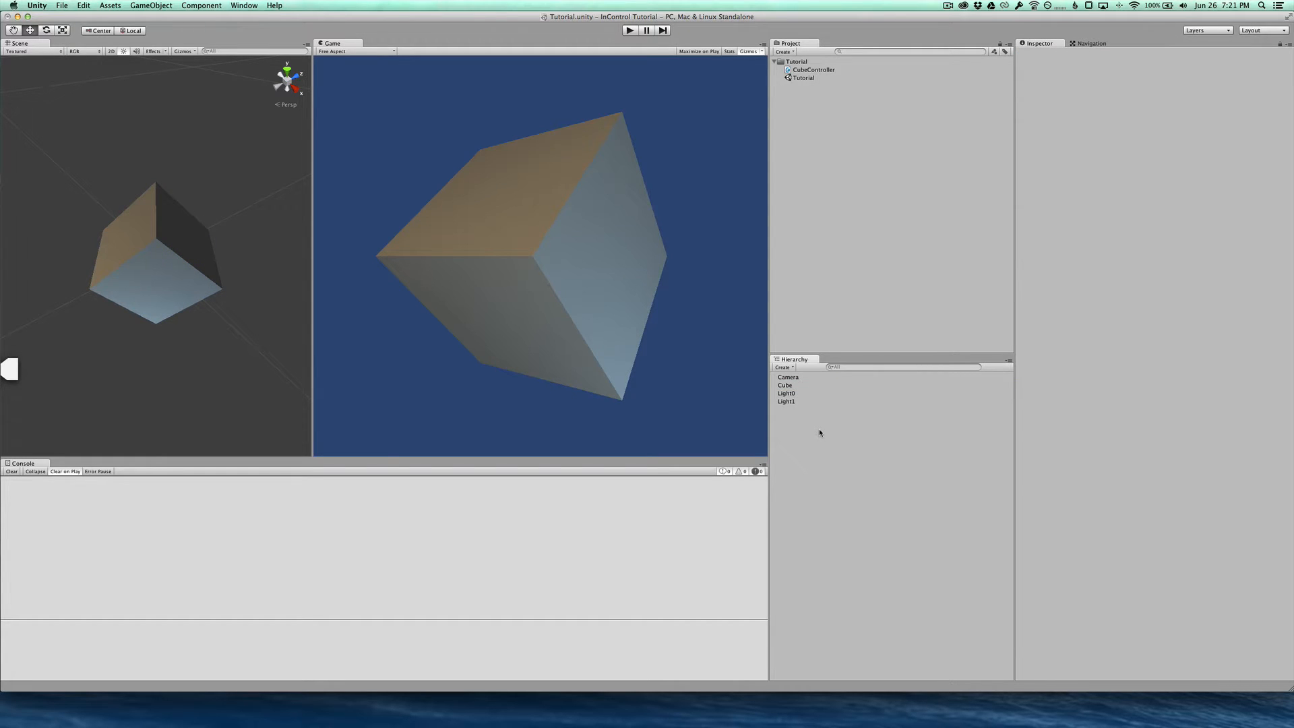
{"action": "mouse_move", "coordinate": [814, 421]}
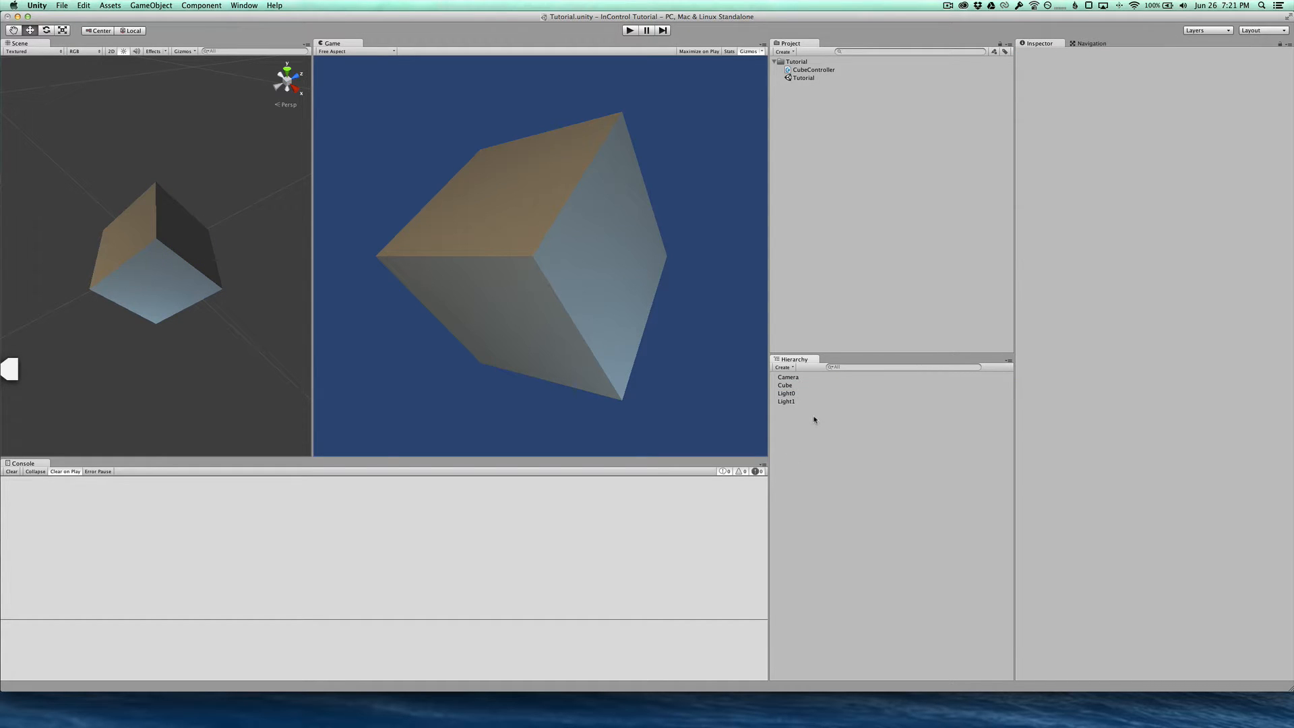
{"action": "key", "text": "cmd+tab"}
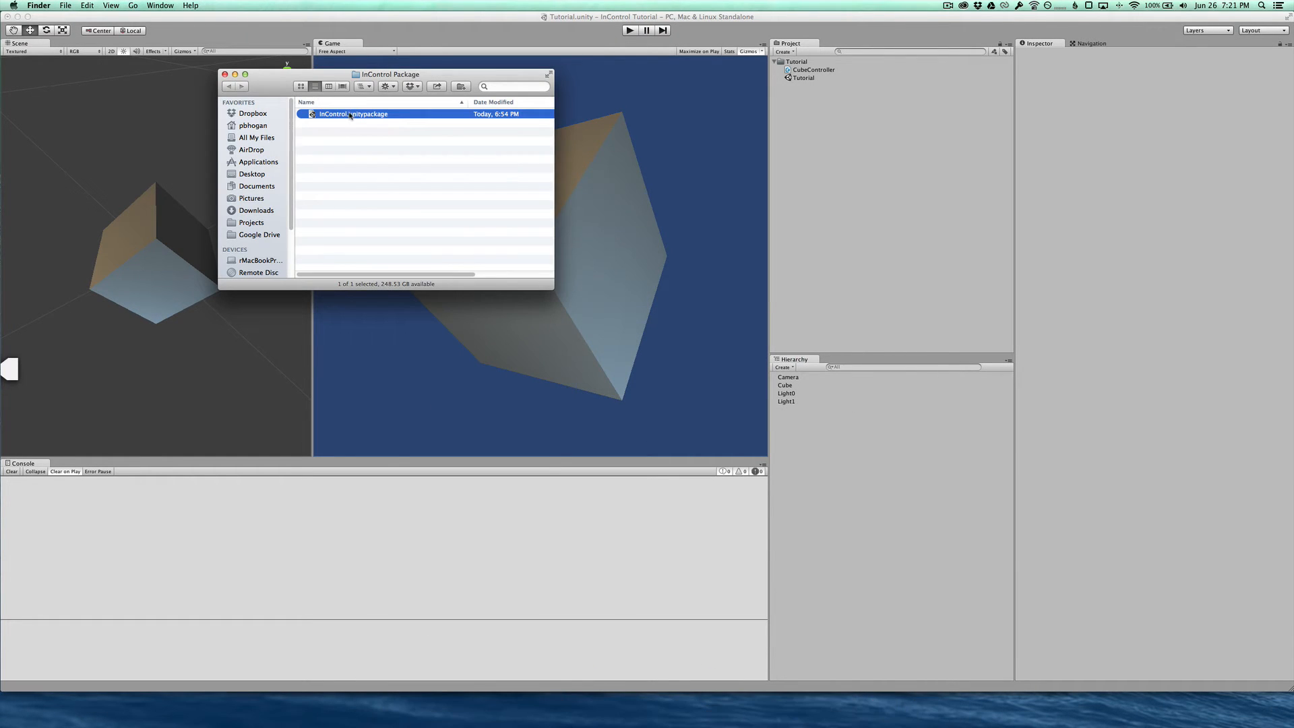
- Import InControl.unitypackage with all items checked into the project
{"action": "double_click", "coordinate": [353, 113]}
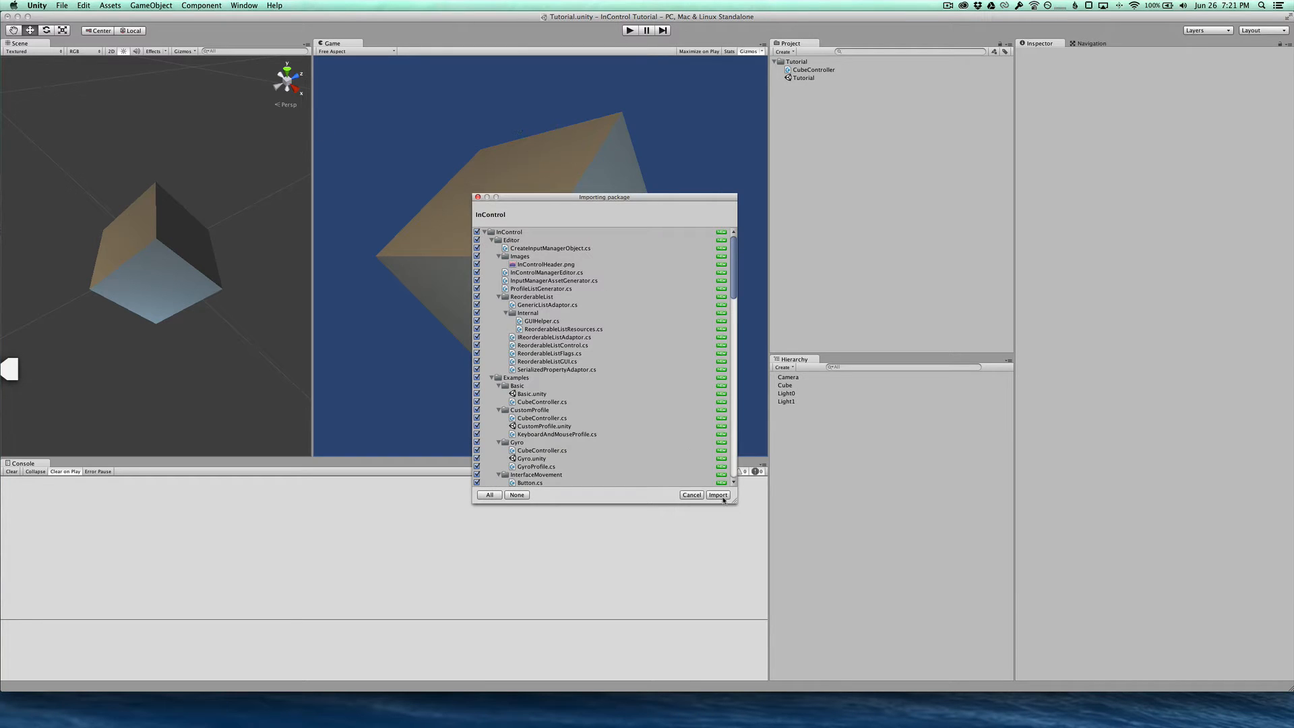
{"action": "left_click", "coordinate": [718, 495]}
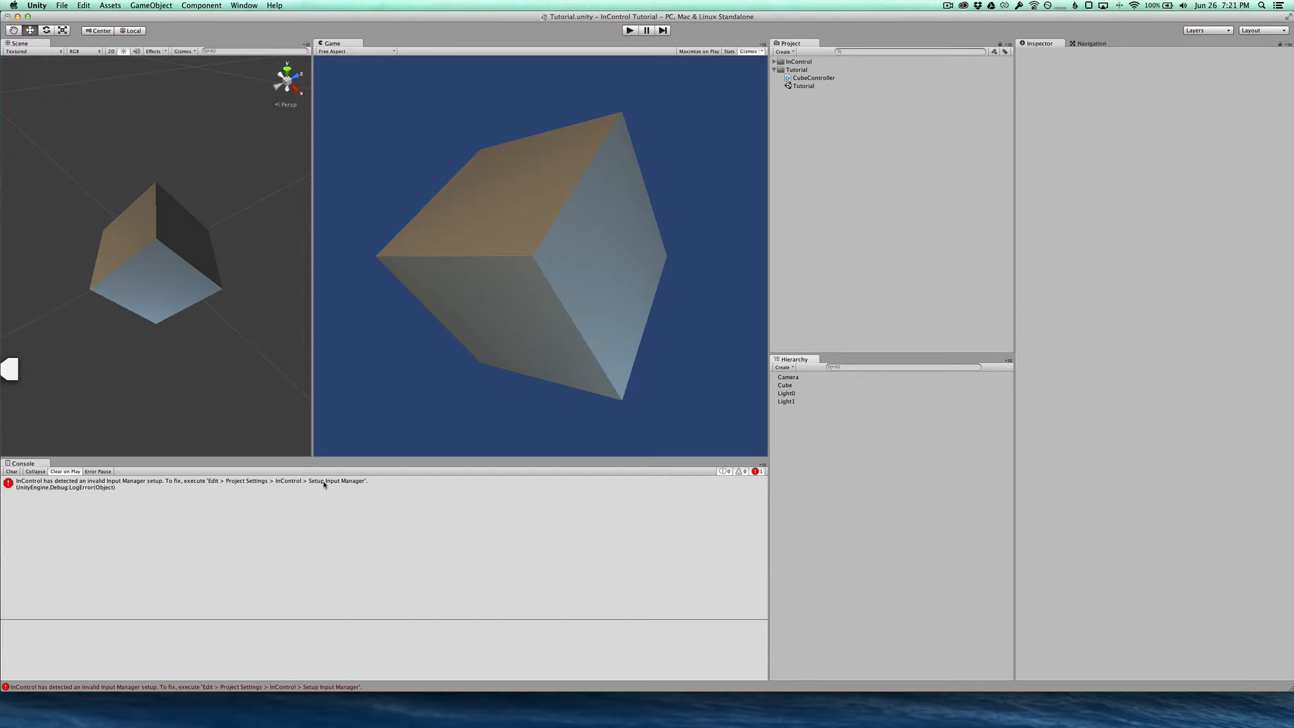
{"action": "mouse_move", "coordinate": [214, 489]}
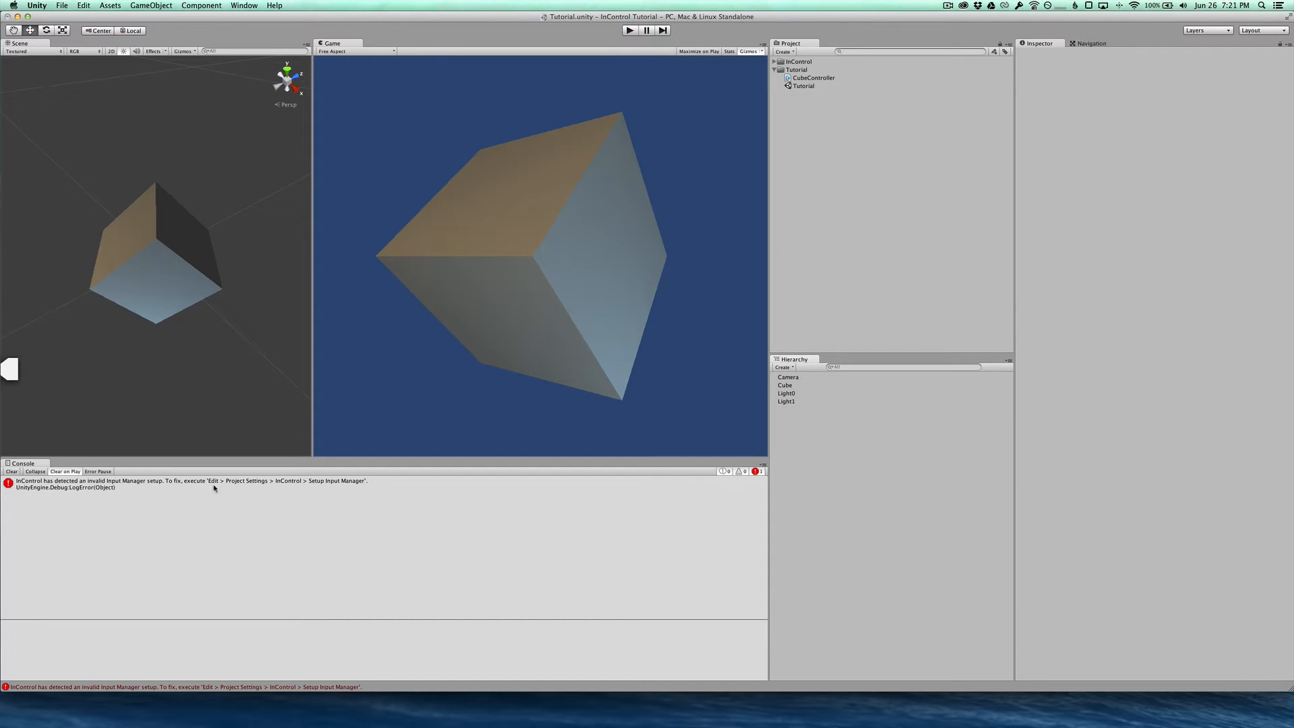
- Expand the red InControl Input Manager error in the Console to read its details
{"action": "left_click", "coordinate": [162, 484]}
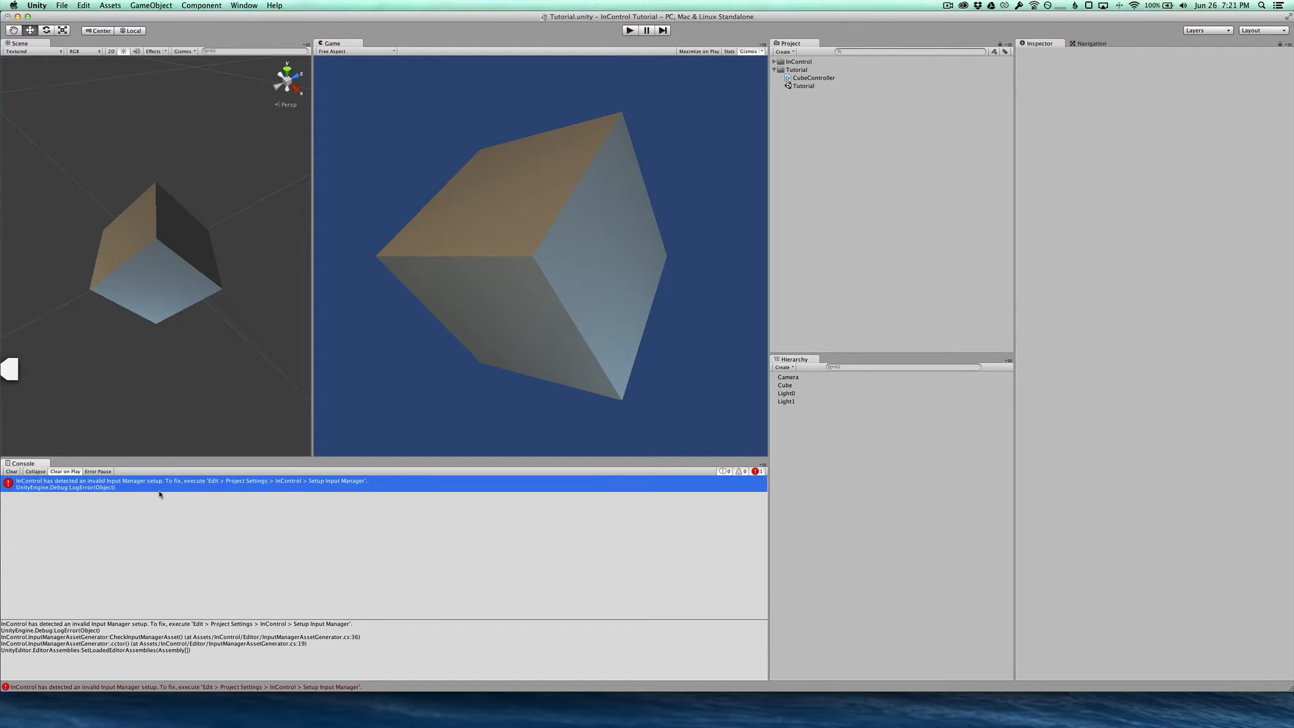
{"action": "mouse_move", "coordinate": [215, 491]}
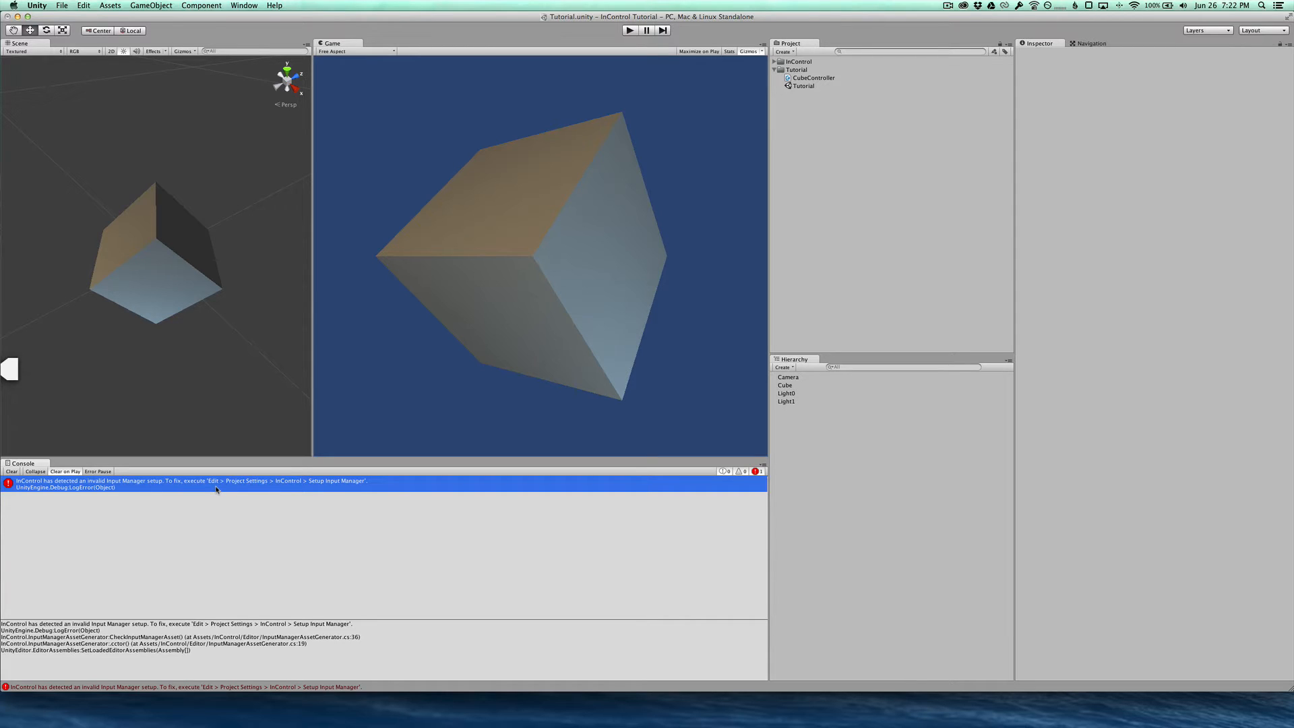
{"action": "mouse_move", "coordinate": [322, 494]}
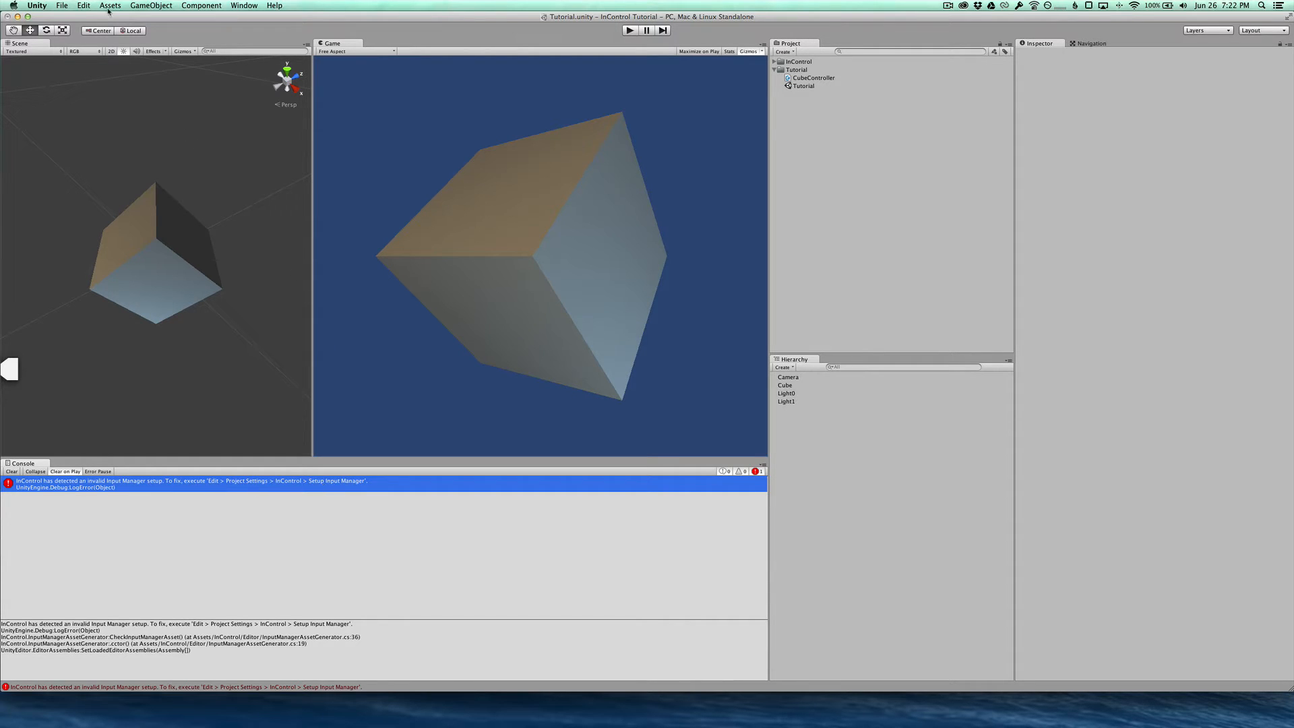
- Show the InputManager's 15 axes via Edit > Project Settings > Input
{"action": "left_click", "coordinate": [84, 6]}
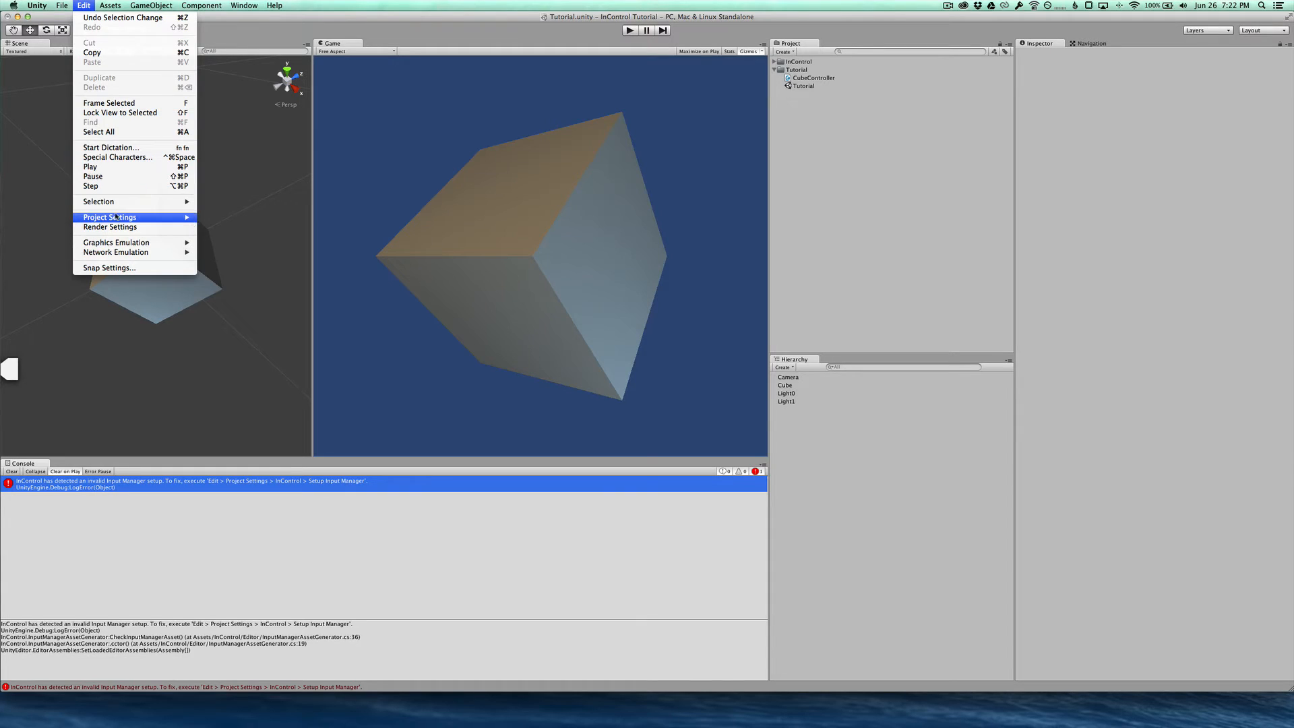
{"action": "mouse_move", "coordinate": [114, 217]}
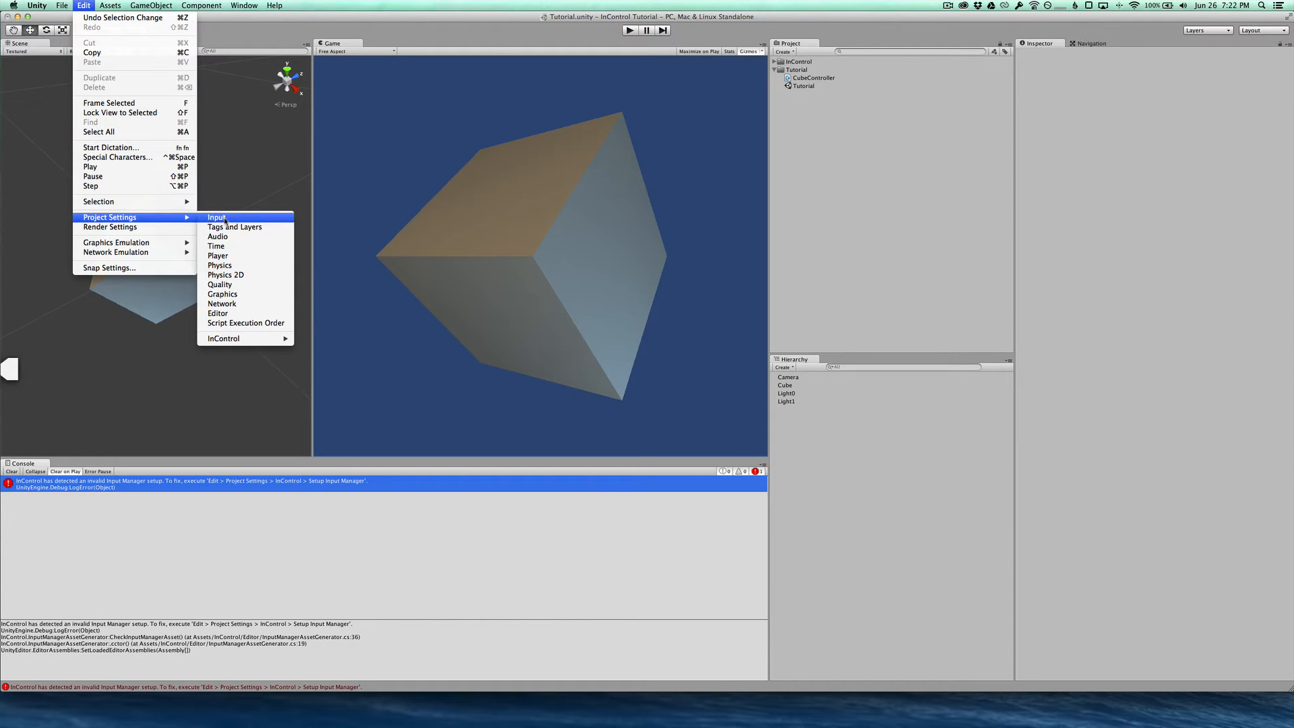
{"action": "left_click", "coordinate": [216, 217]}
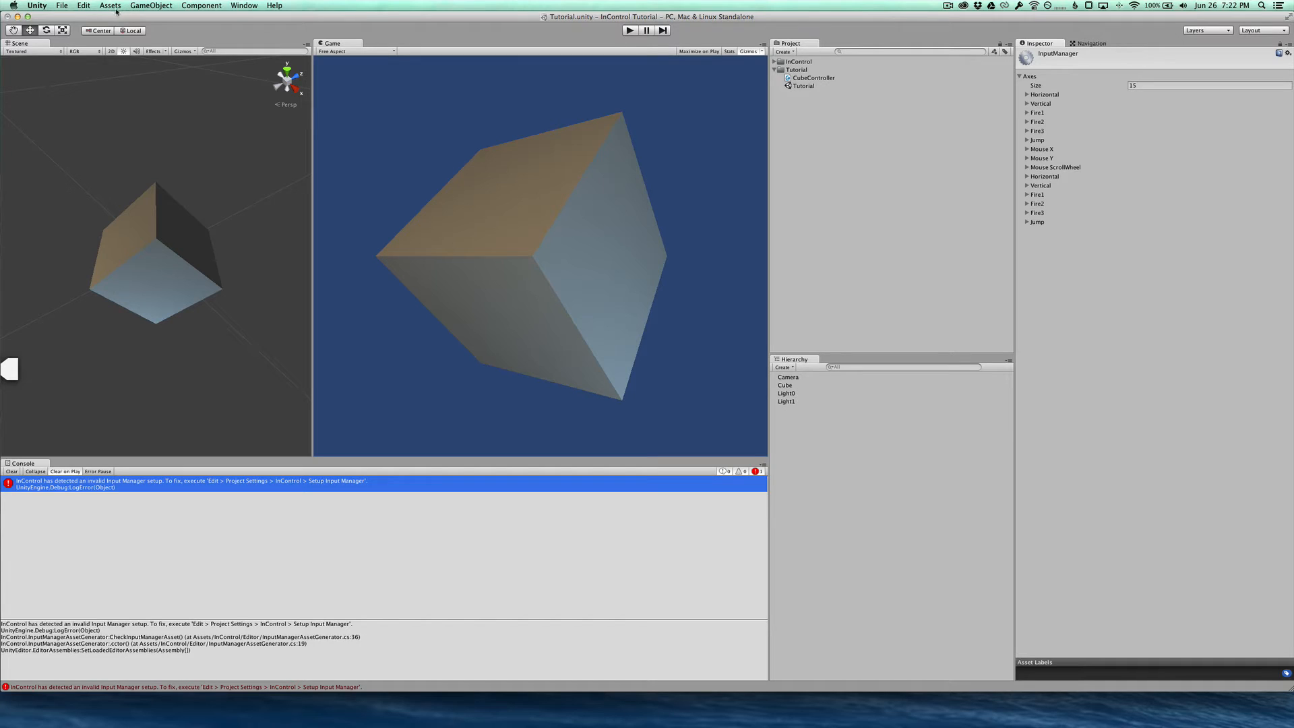
- Run InControl's Setup Input Manager, confirm success, and review the 205 joystick axes
{"action": "left_click", "coordinate": [82, 5]}
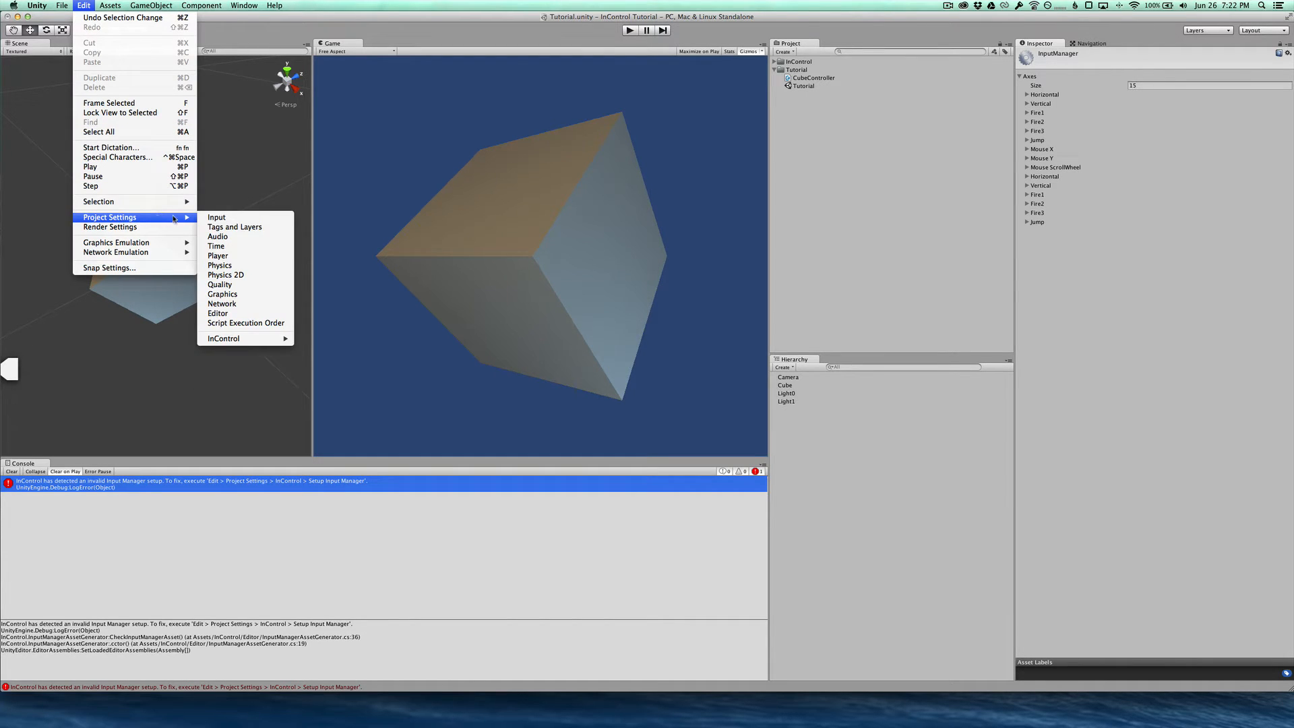
{"action": "mouse_move", "coordinate": [223, 339]}
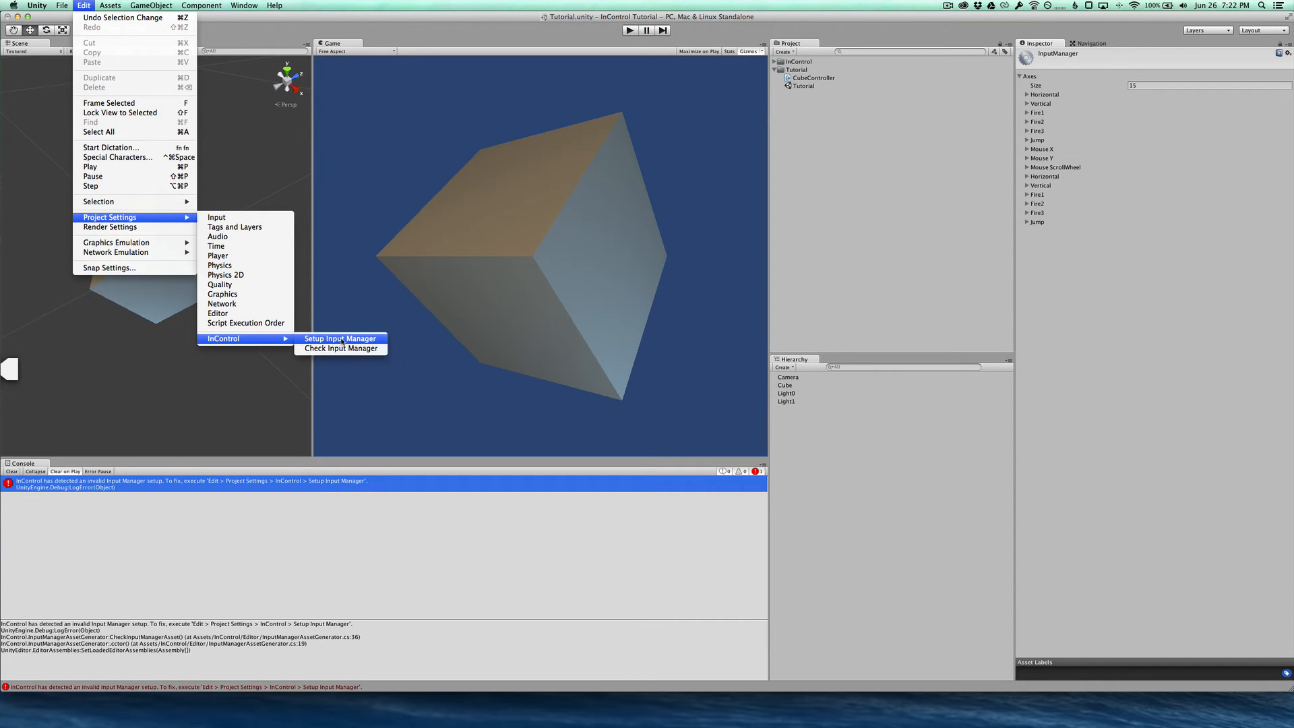
{"action": "left_click", "coordinate": [341, 338]}
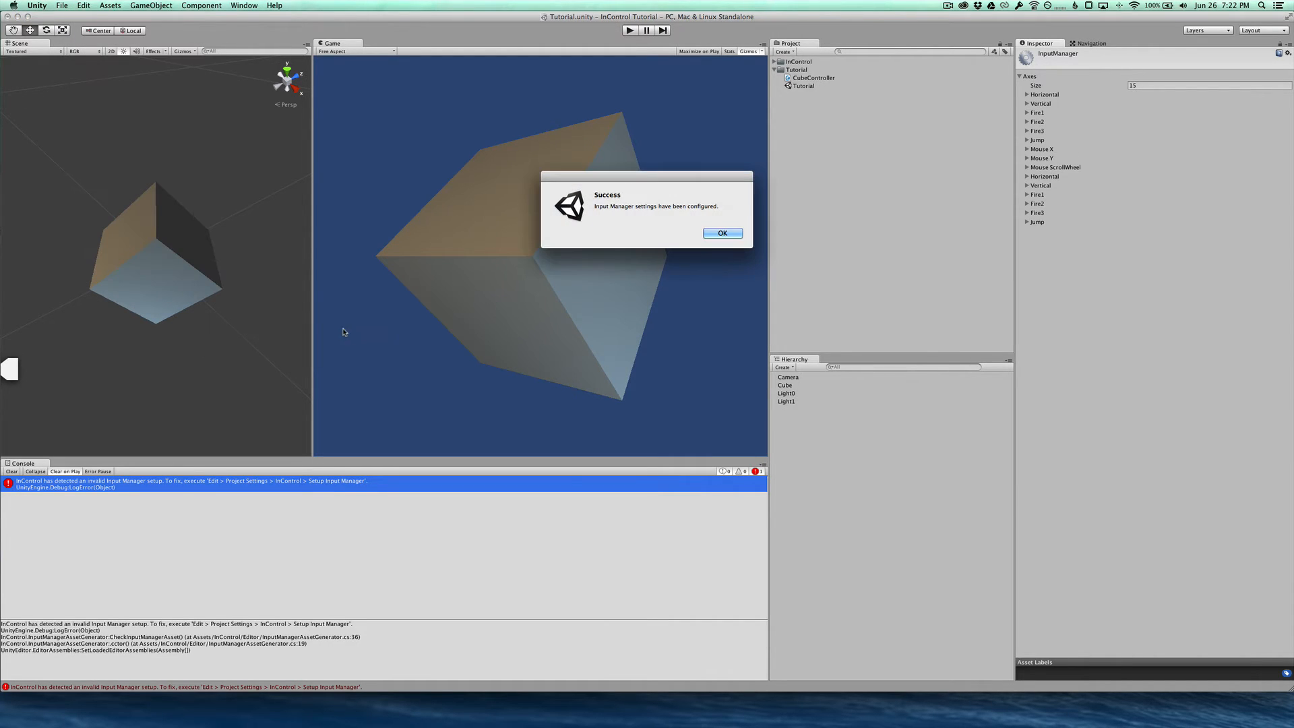
{"action": "left_click", "coordinate": [722, 232]}
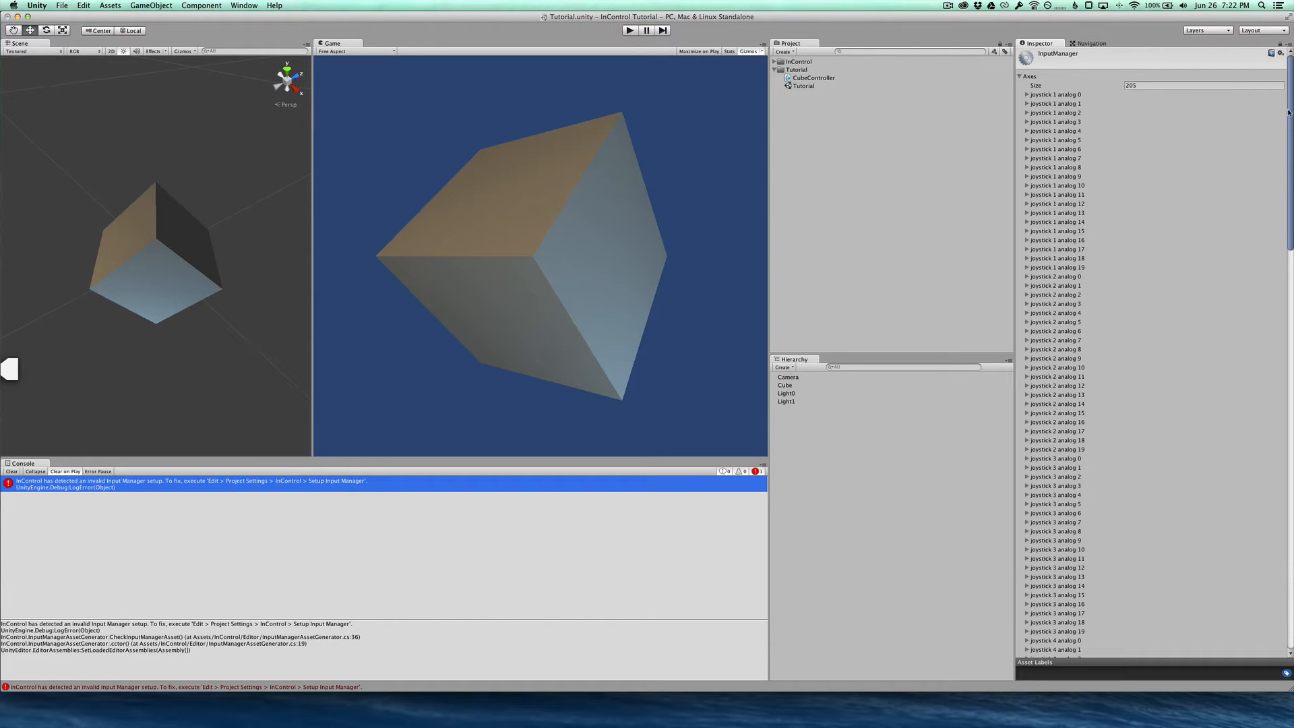
{"action": "scroll", "scroll_direction": "down", "scroll_amount": 3}
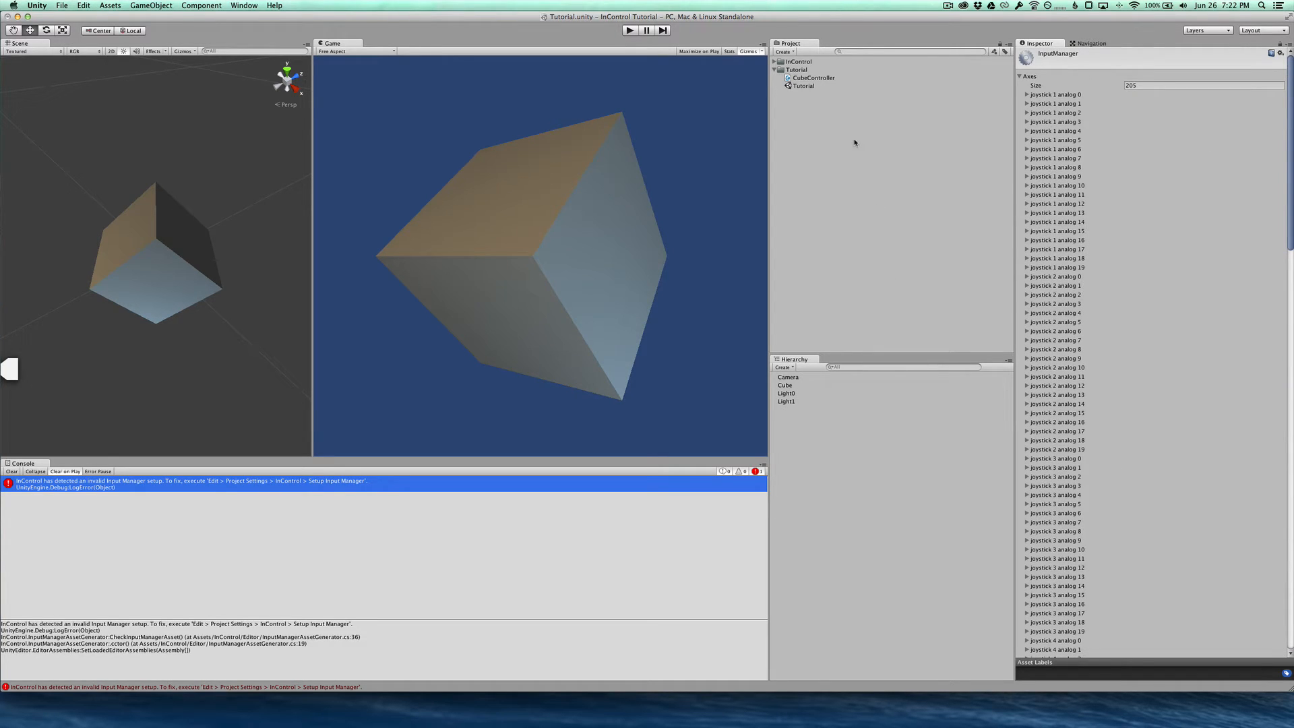
{"action": "mouse_move", "coordinate": [8, 504]}
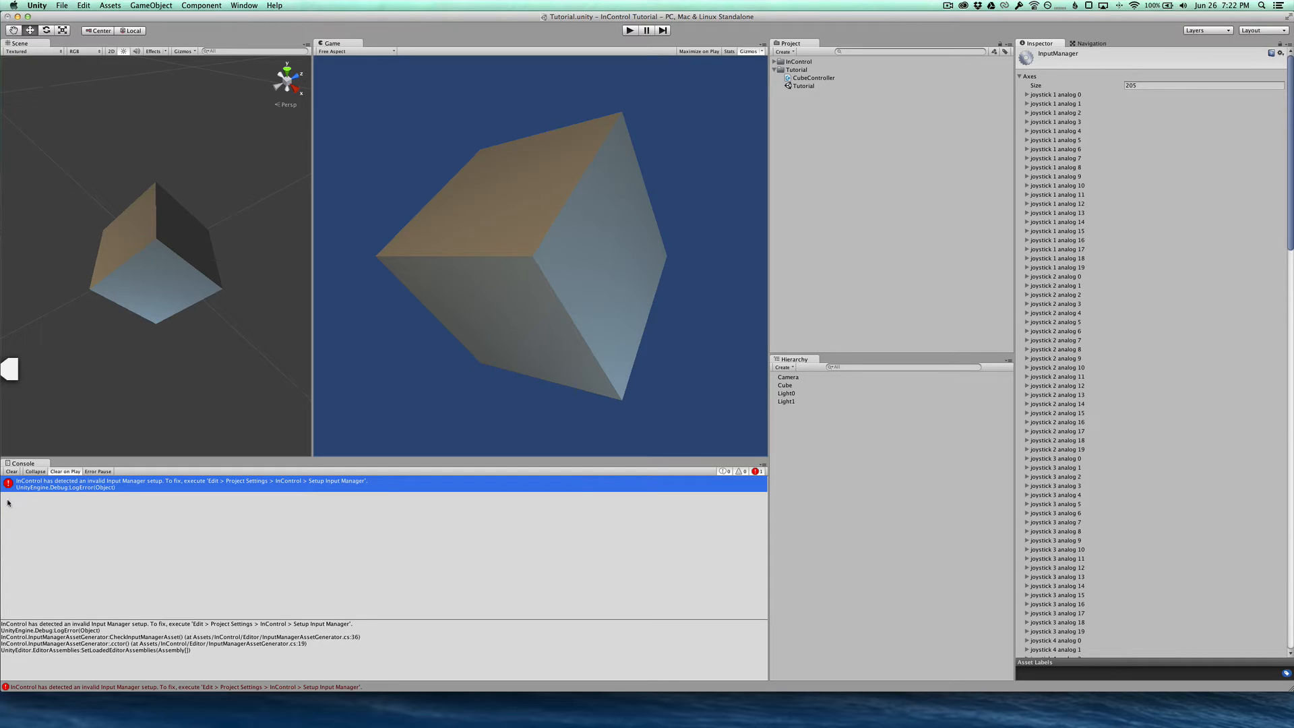
- Clear the stale InControl error from the Console
{"action": "left_click", "coordinate": [11, 472]}
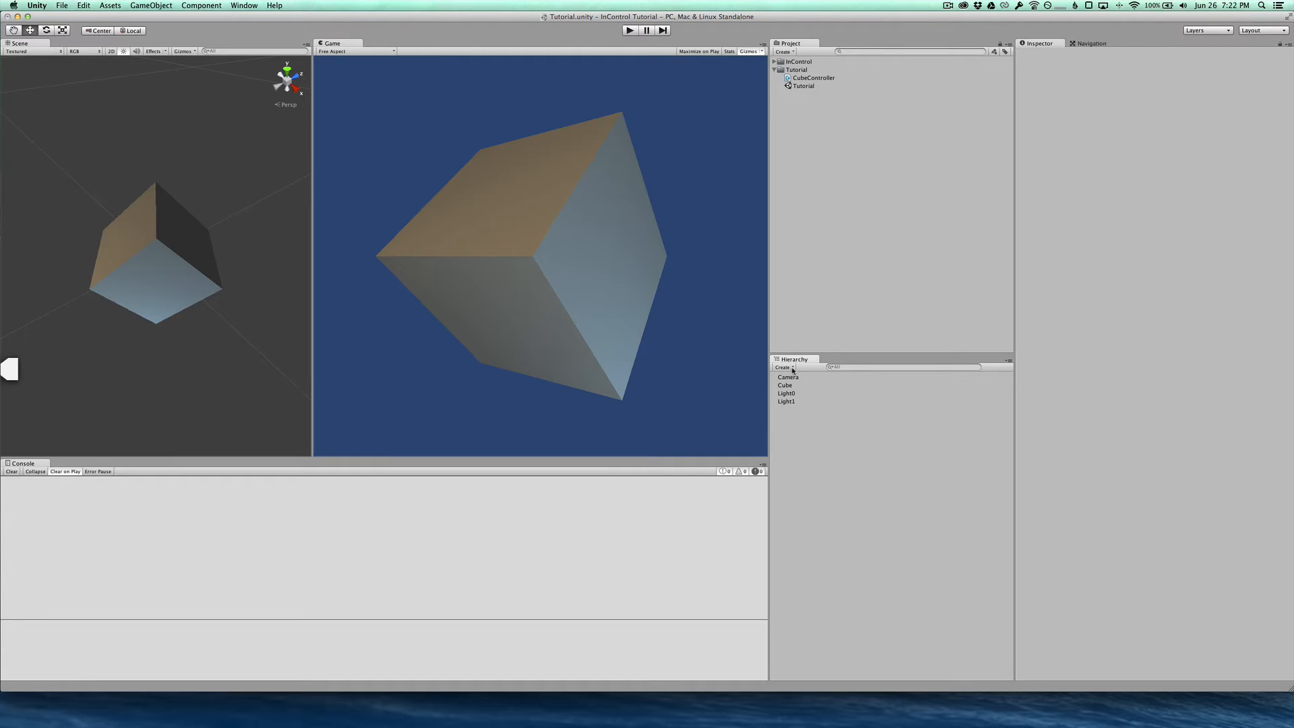
{"action": "mouse_move", "coordinate": [790, 385]}
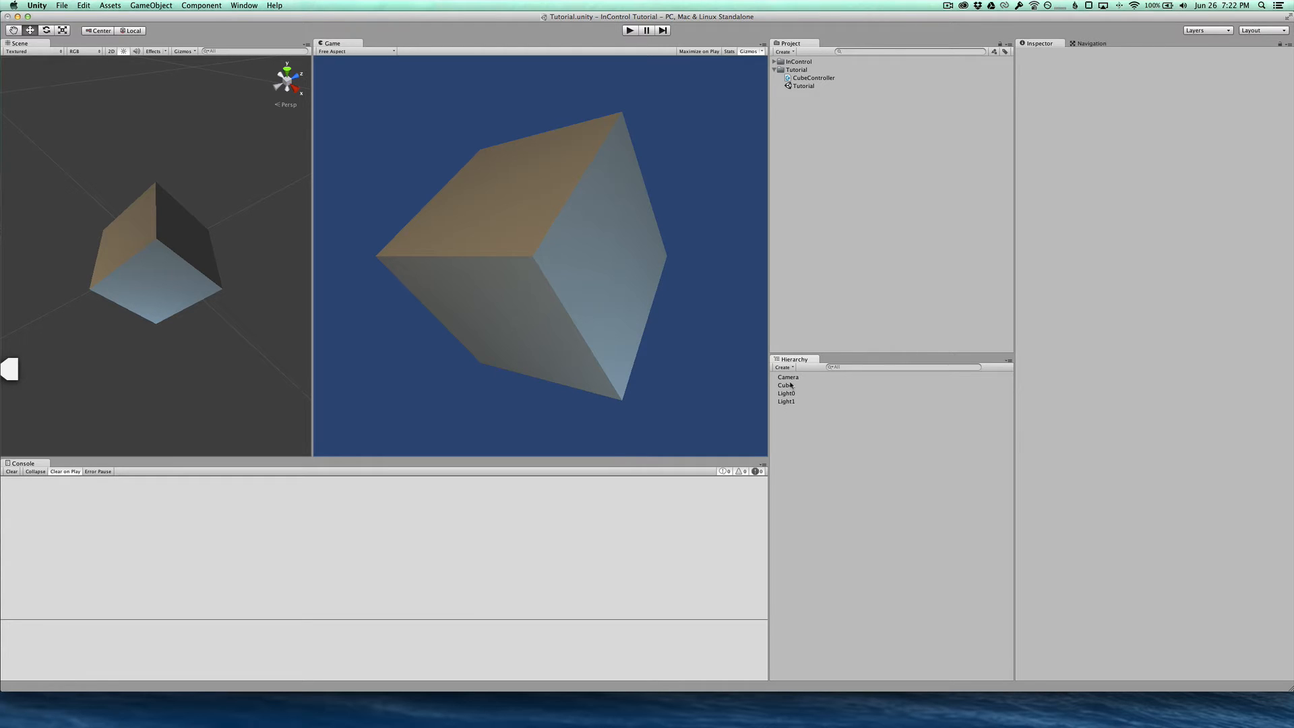
- Create the InControl manager object in the scene from the InControl menu
{"action": "left_click", "coordinate": [783, 367]}
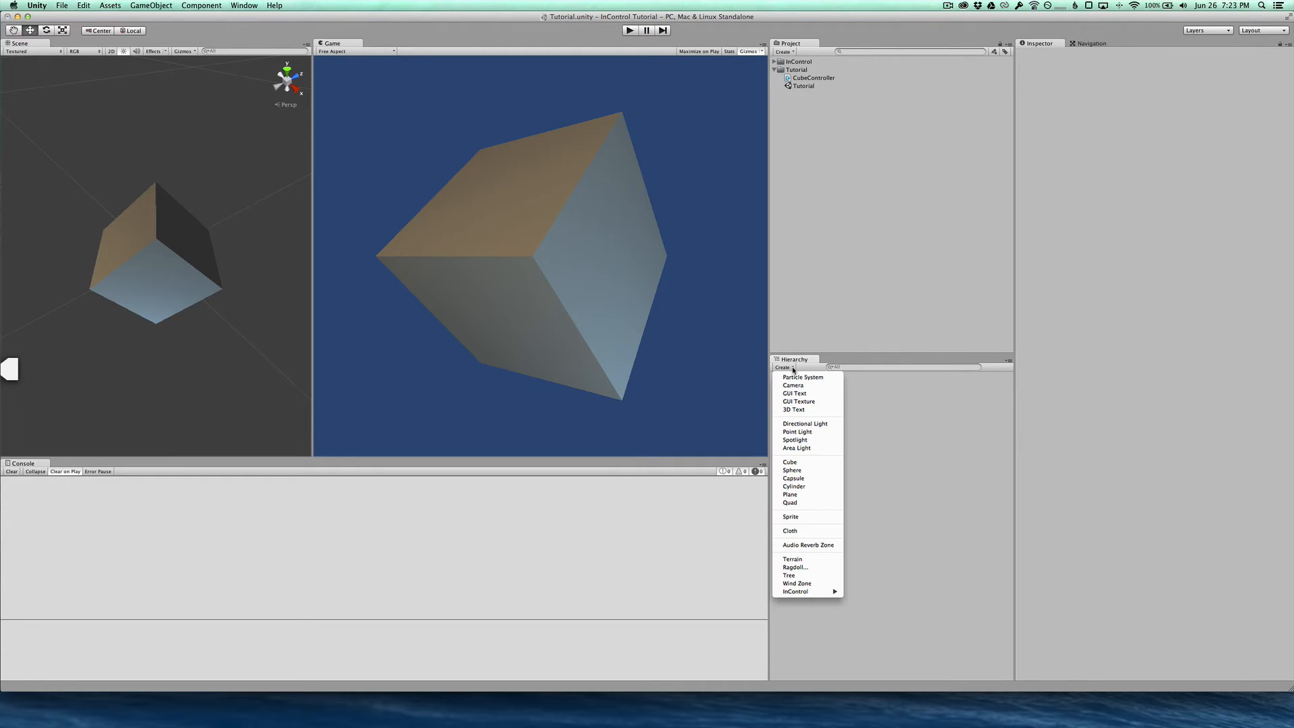
{"action": "mouse_move", "coordinate": [795, 591]}
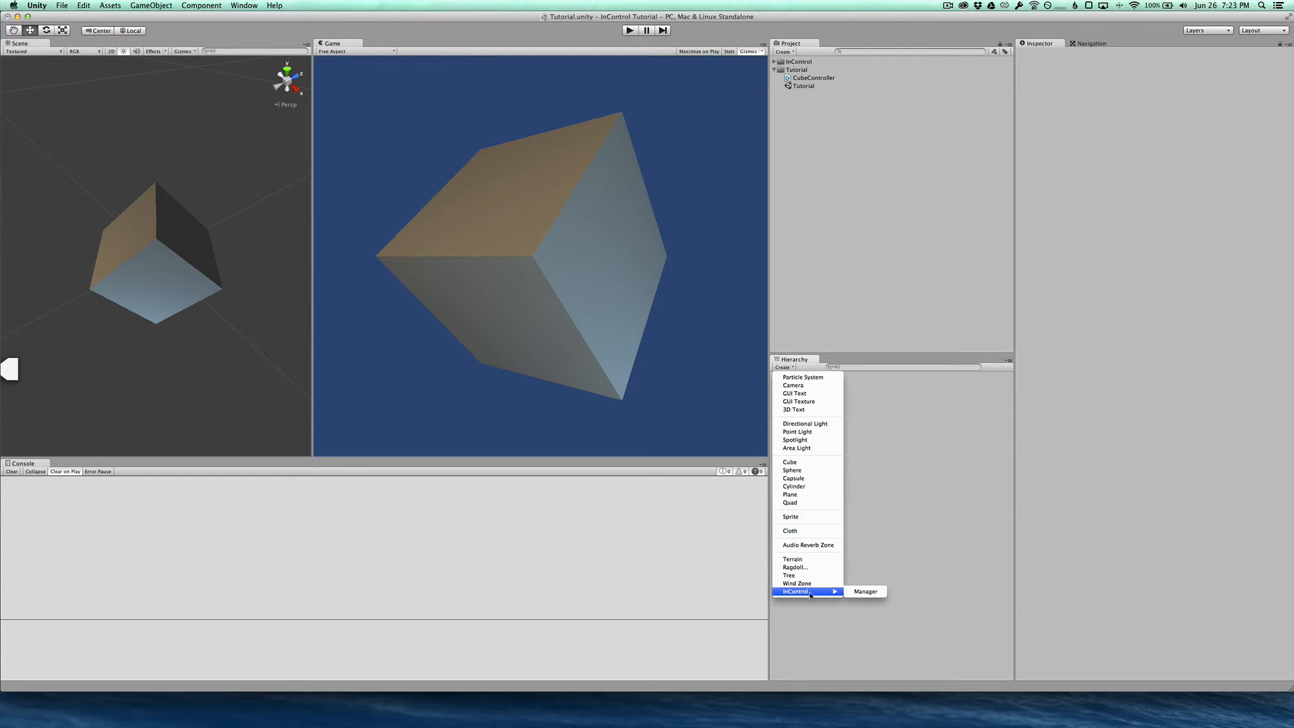
{"action": "left_click", "coordinate": [865, 592]}
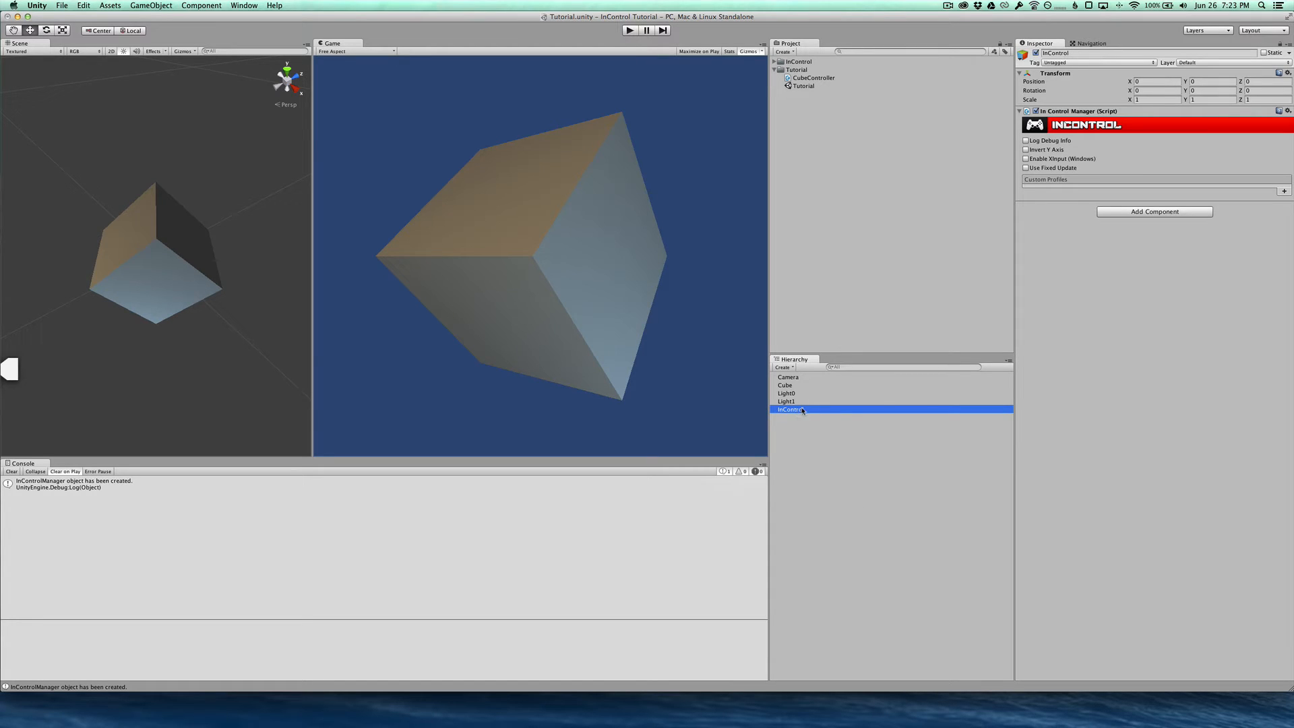
{"action": "mouse_move", "coordinate": [1129, 125]}
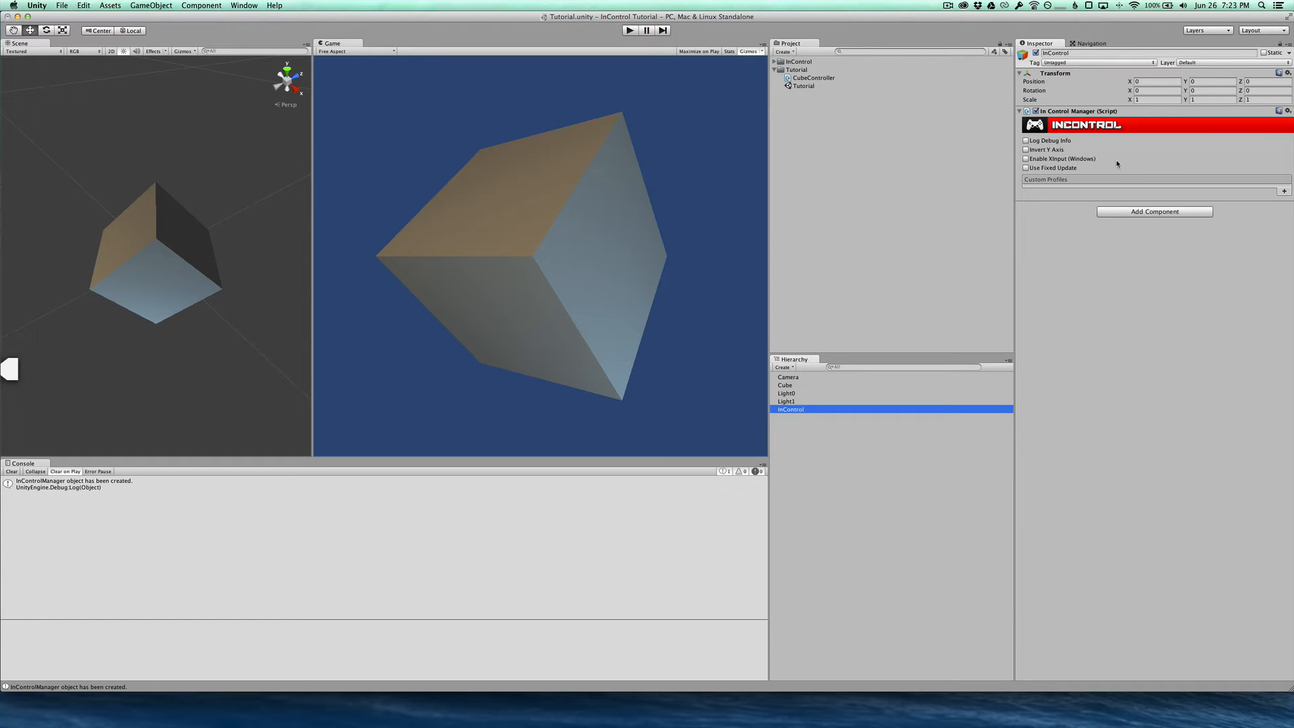
{"action": "mouse_move", "coordinate": [1094, 132]}
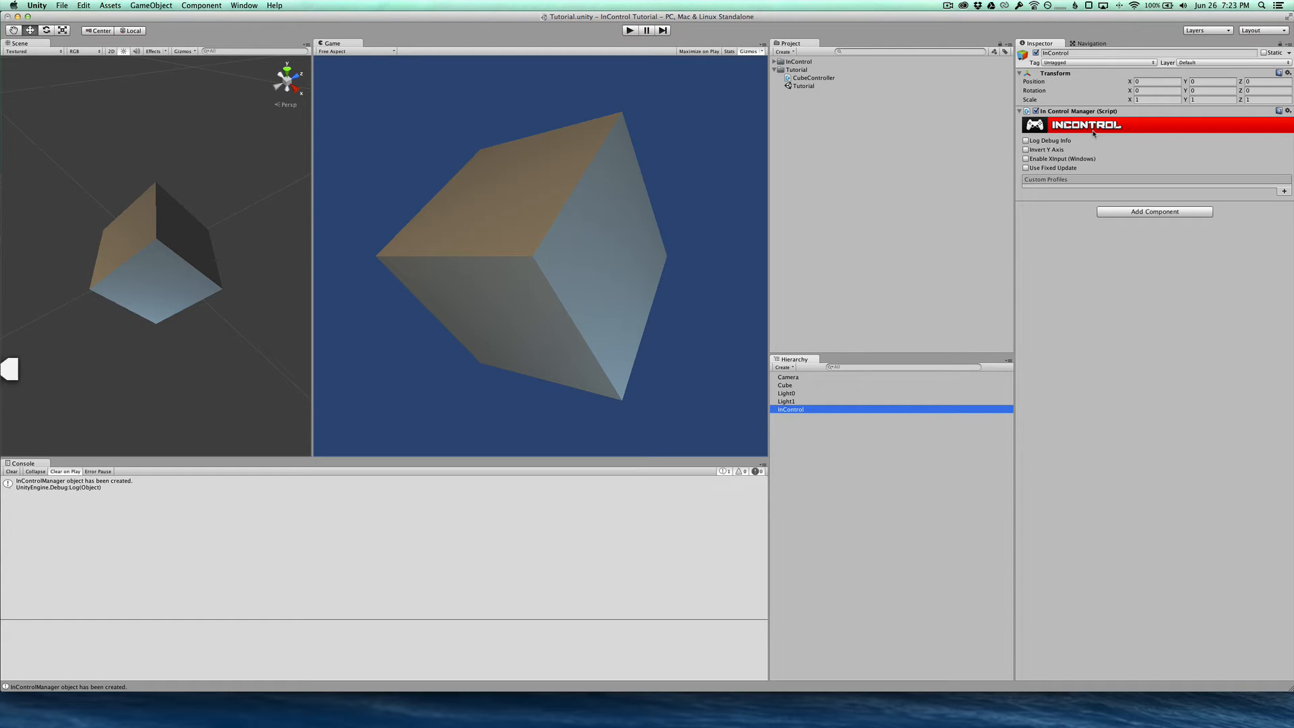
{"action": "mouse_move", "coordinate": [1040, 142]}
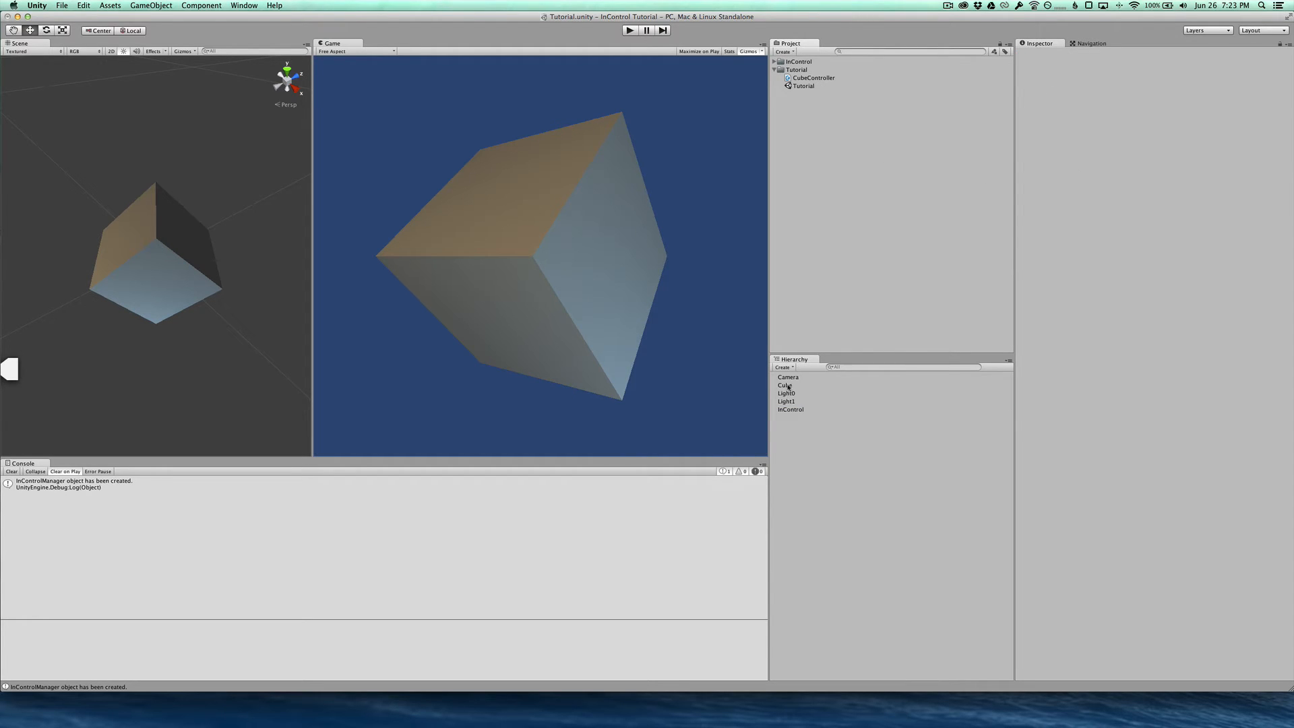
- Select the Cube and launch its CubeController script in MonoDevelop
{"action": "left_click", "coordinate": [785, 385]}
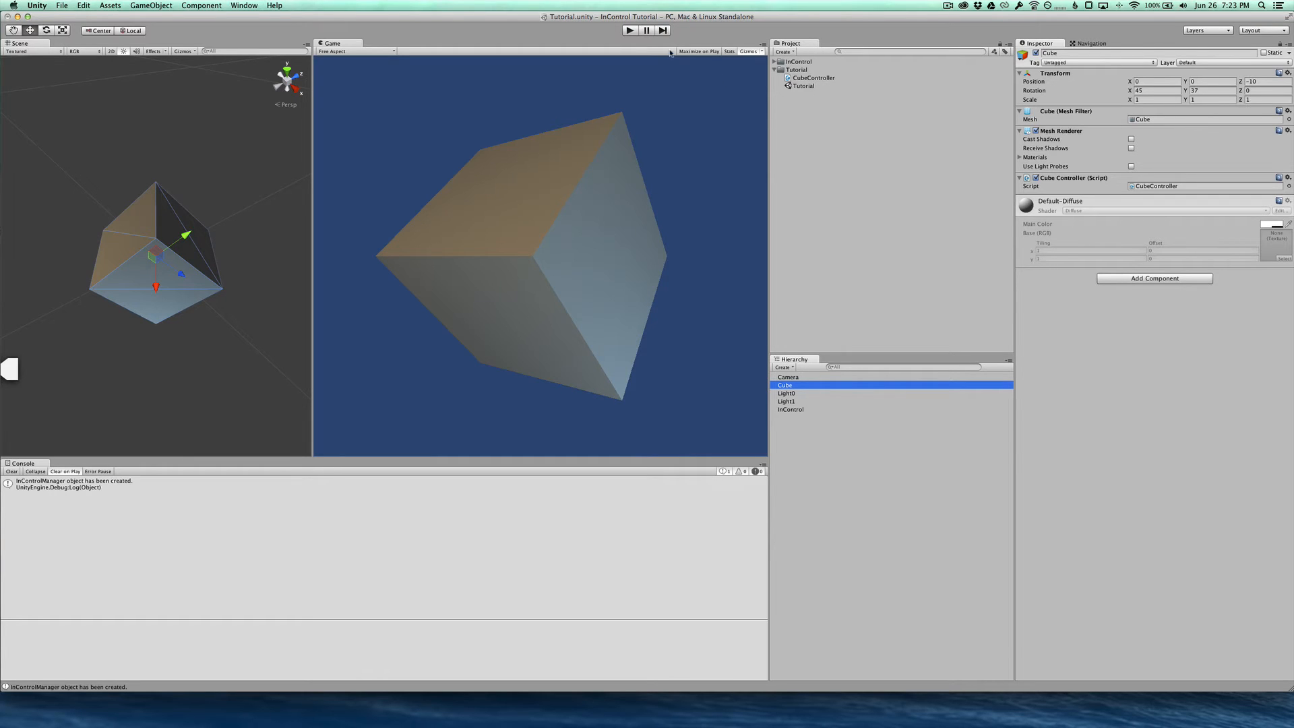
{"action": "left_click", "coordinate": [627, 30]}
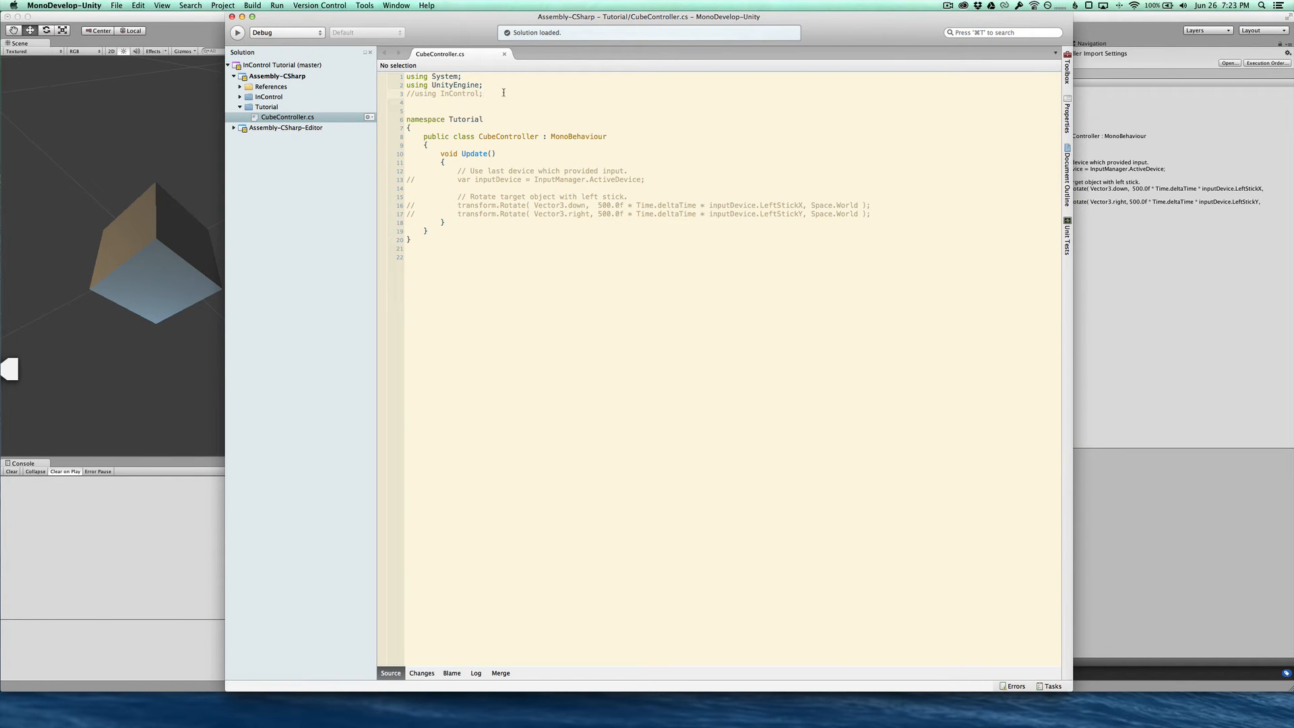
- Uncomment using InControl, the inputDevice line and both transform.Rotate lines, then save
{"action": "left_click", "coordinate": [484, 95]}
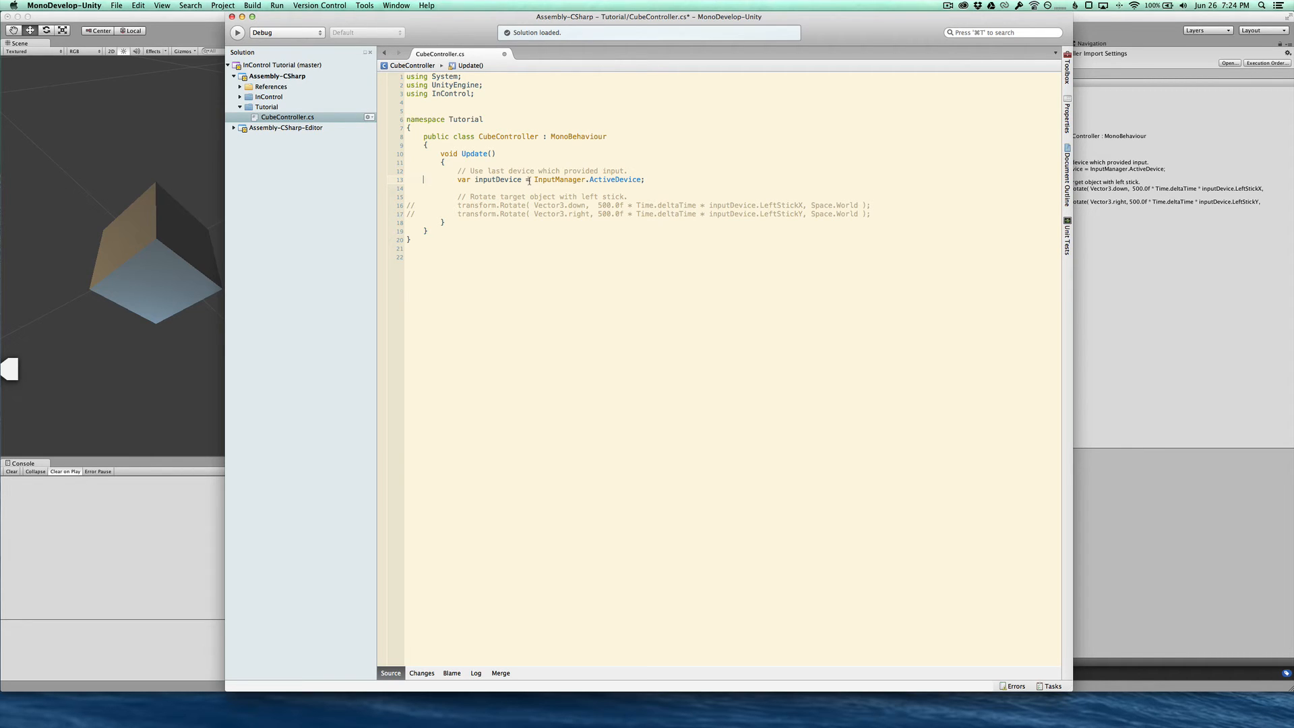
{"action": "mouse_move", "coordinate": [551, 179]}
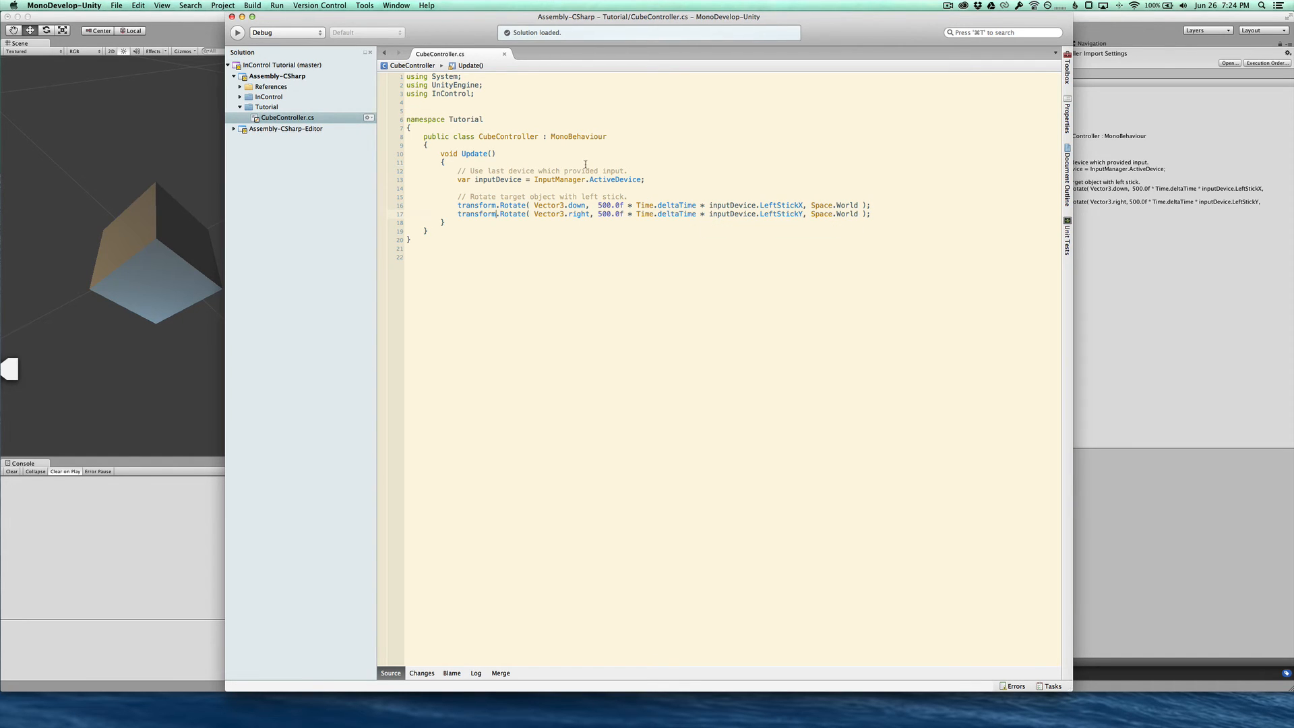
{"action": "left_click", "coordinate": [237, 33]}
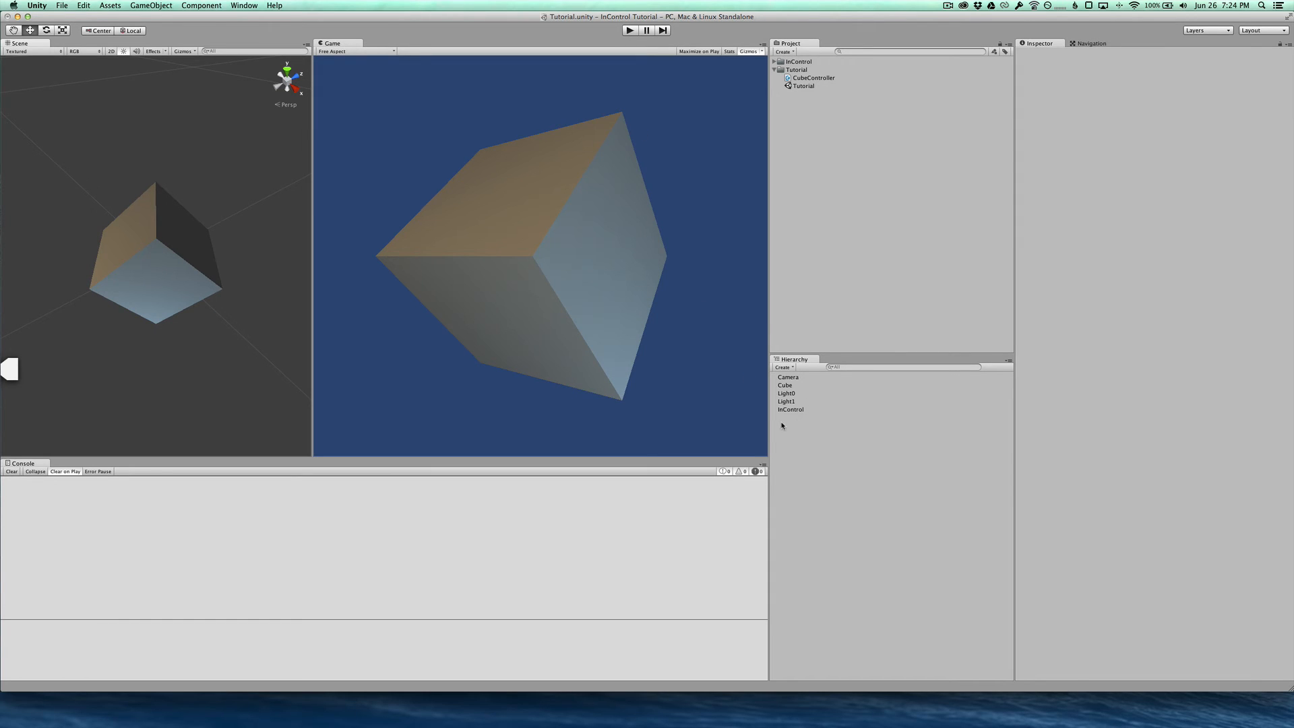
{"action": "mouse_move", "coordinate": [800, 421]}
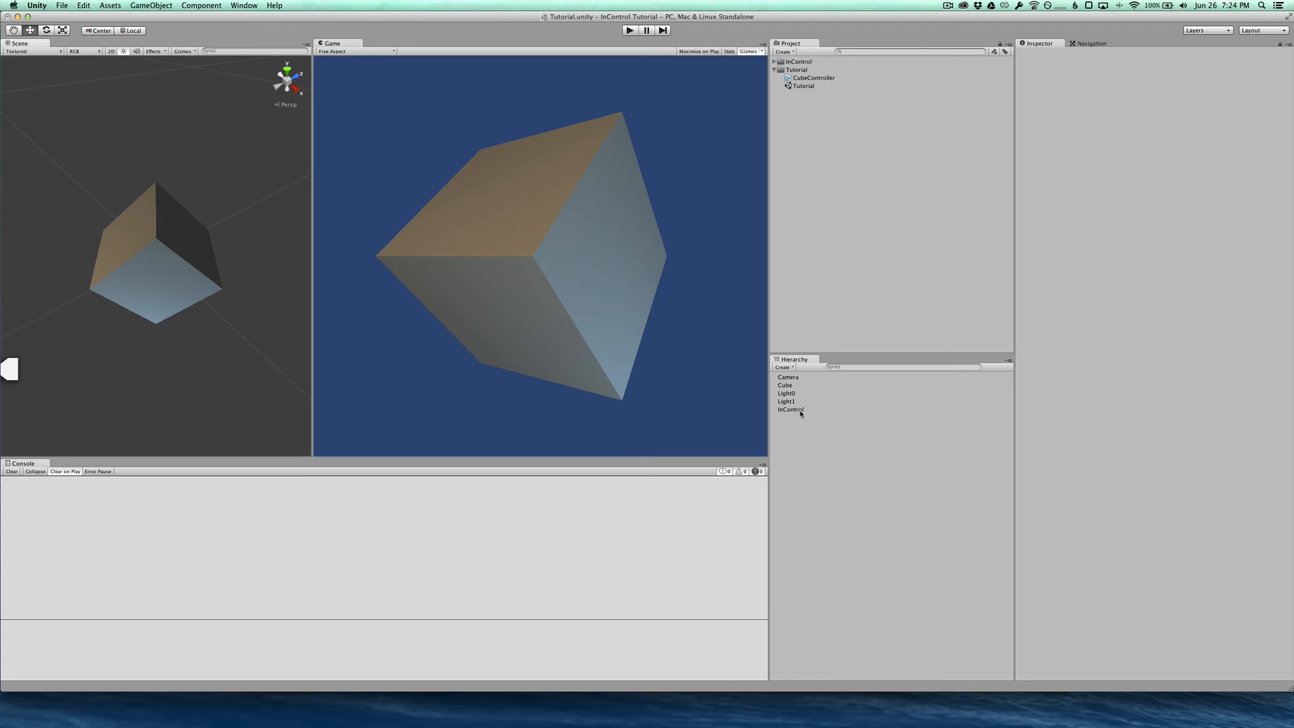
{"action": "mouse_move", "coordinate": [793, 420]}
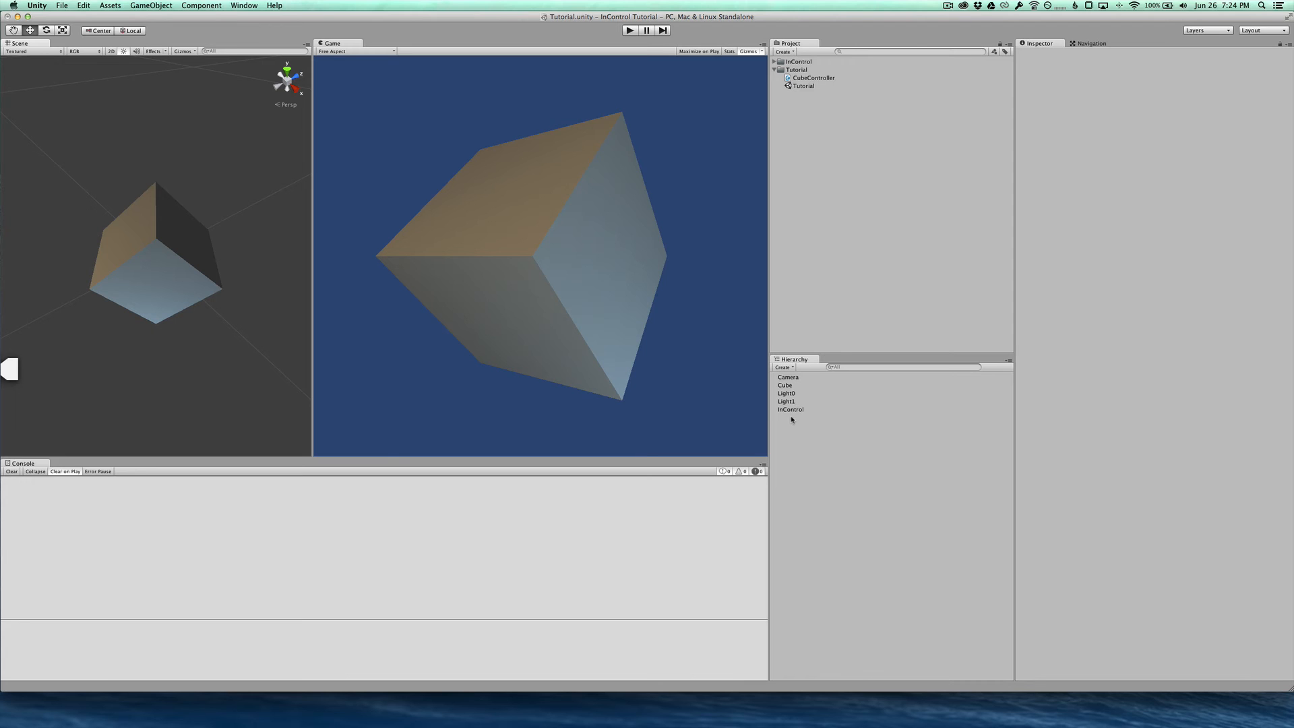
- Select InControl in the Hierarchy to inspect its InControl Manager component
{"action": "left_click", "coordinate": [790, 410]}
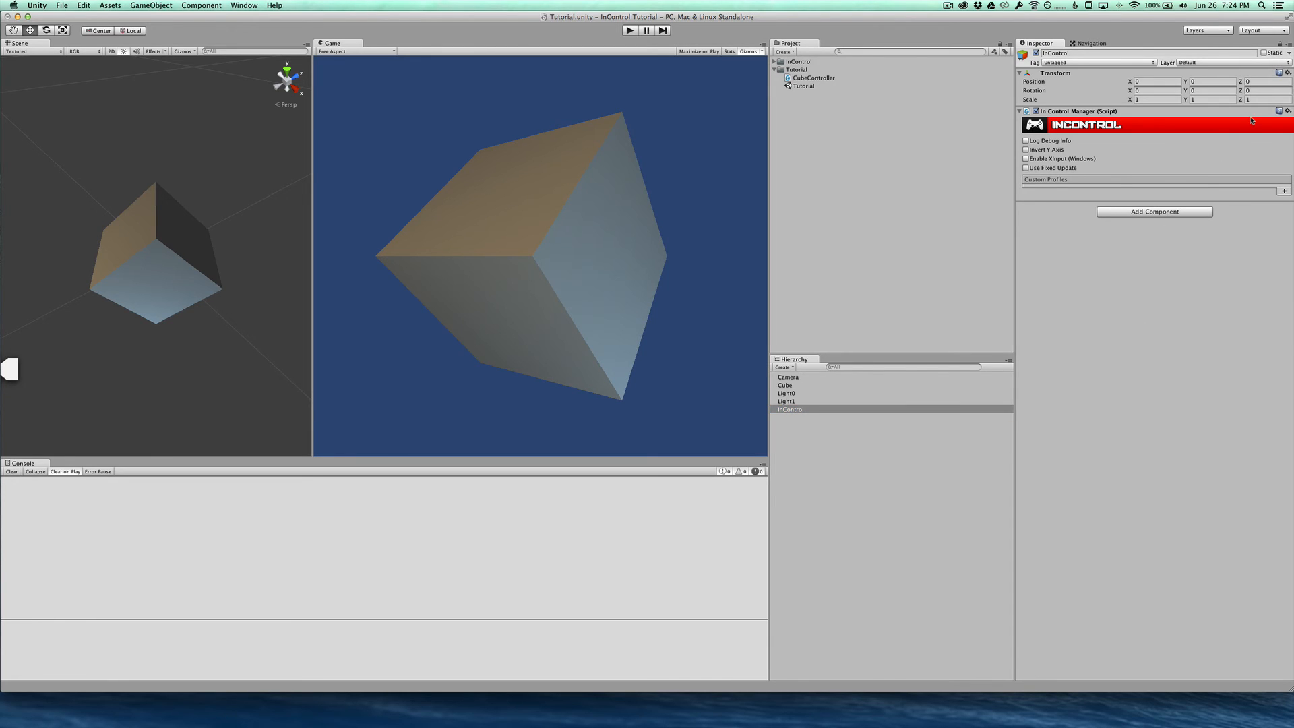
{"action": "left_click", "coordinate": [1287, 111]}
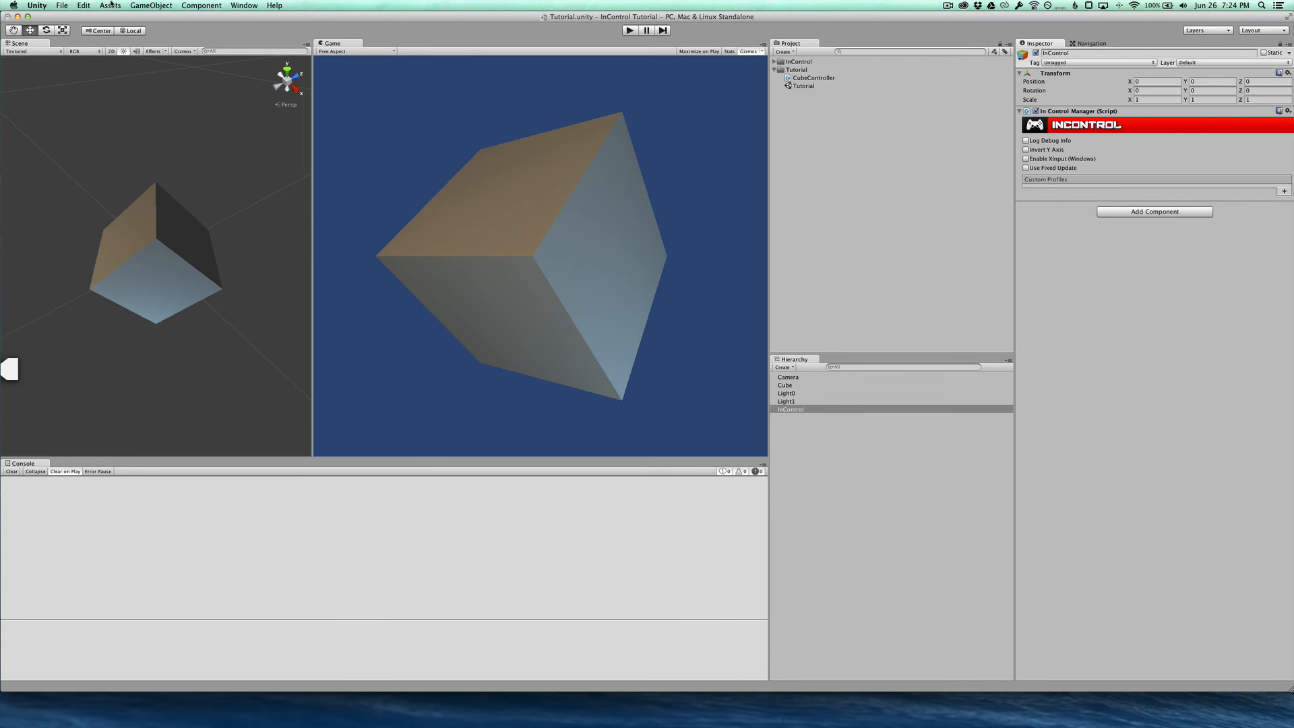
- Reach Script Execution Order via Edit > Project Settings
{"action": "left_click", "coordinate": [83, 6]}
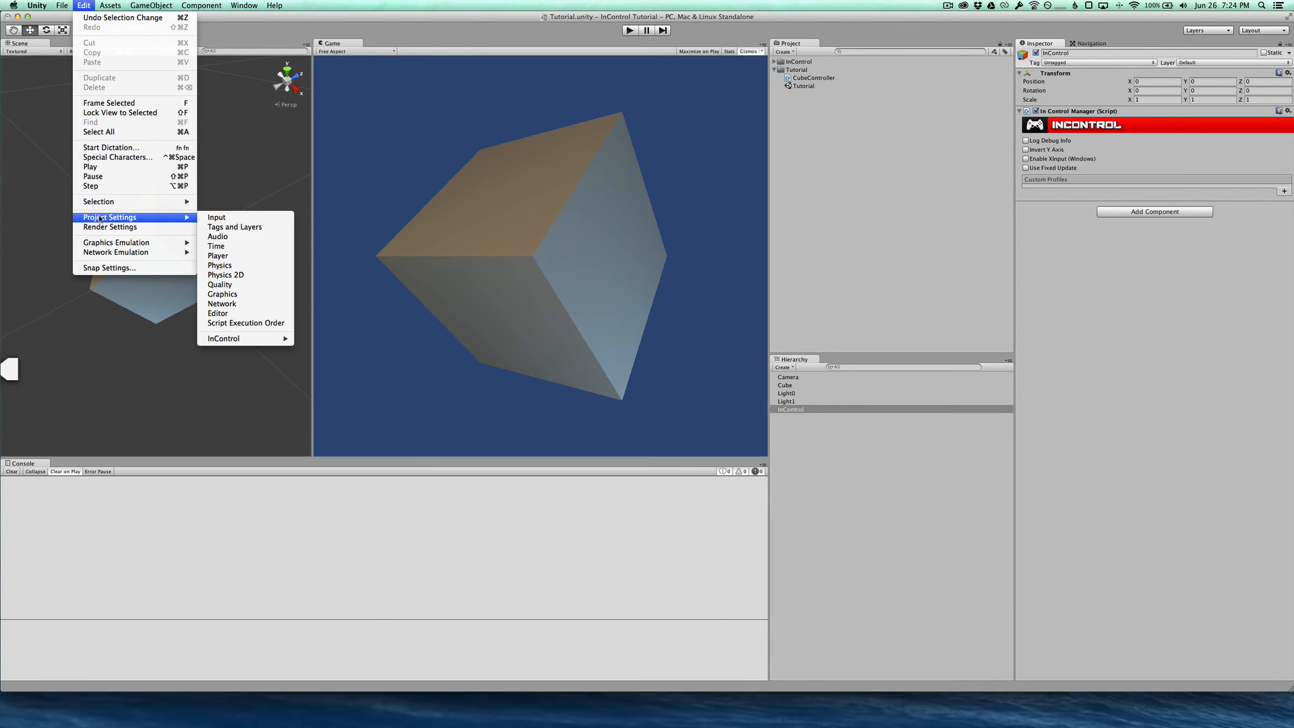
{"action": "mouse_move", "coordinate": [248, 326]}
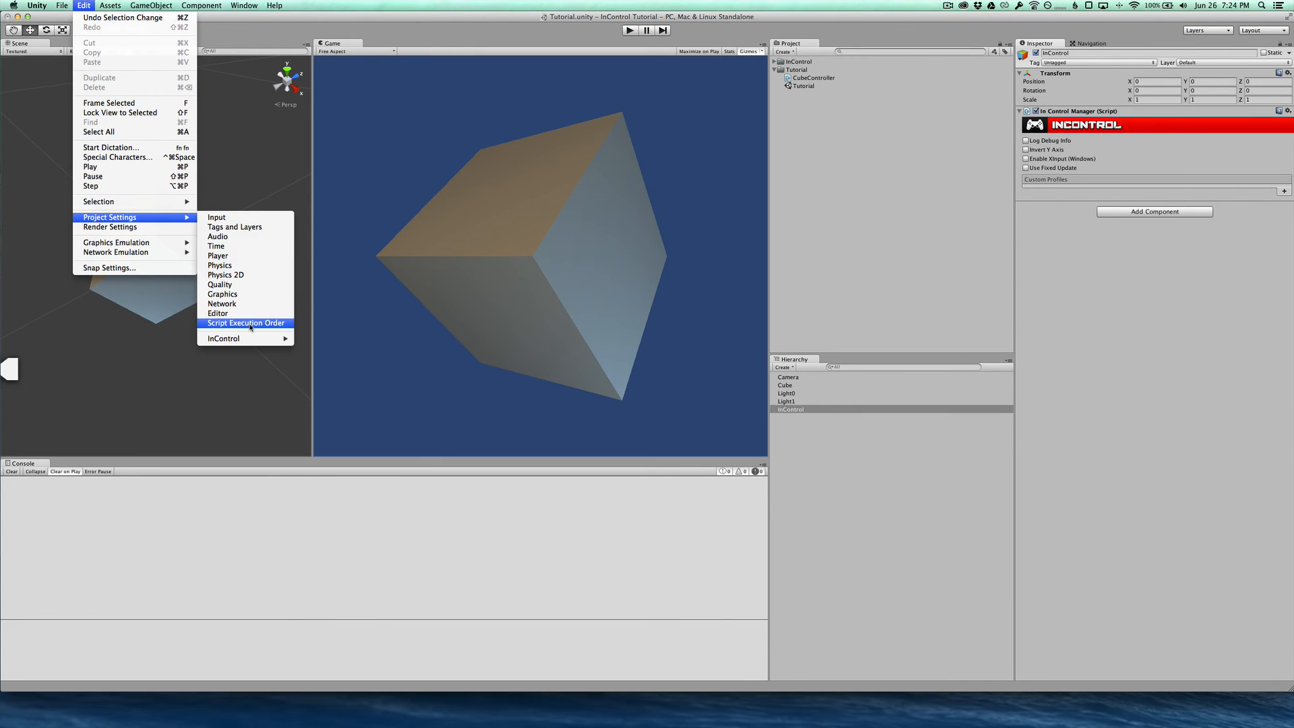
{"action": "left_click", "coordinate": [245, 323]}
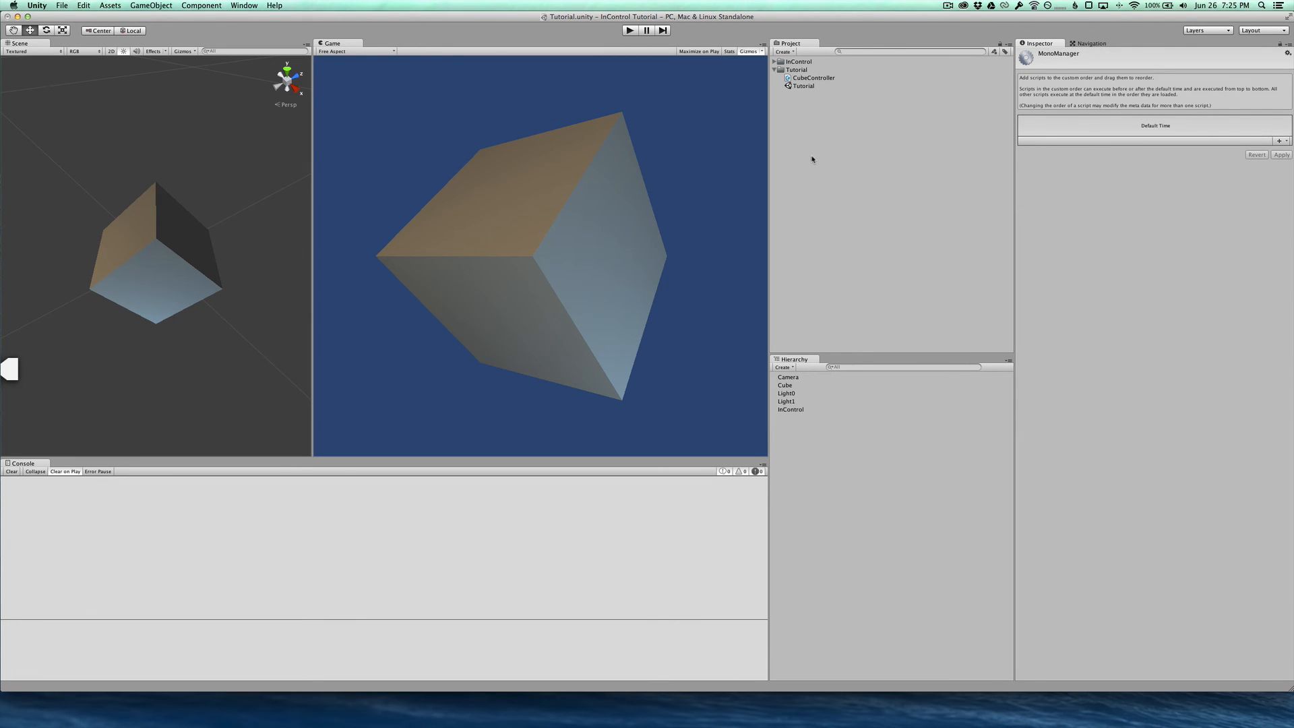
- Add InControlManager from InControl > Library at order -100 and apply it
{"action": "left_click", "coordinate": [779, 62]}
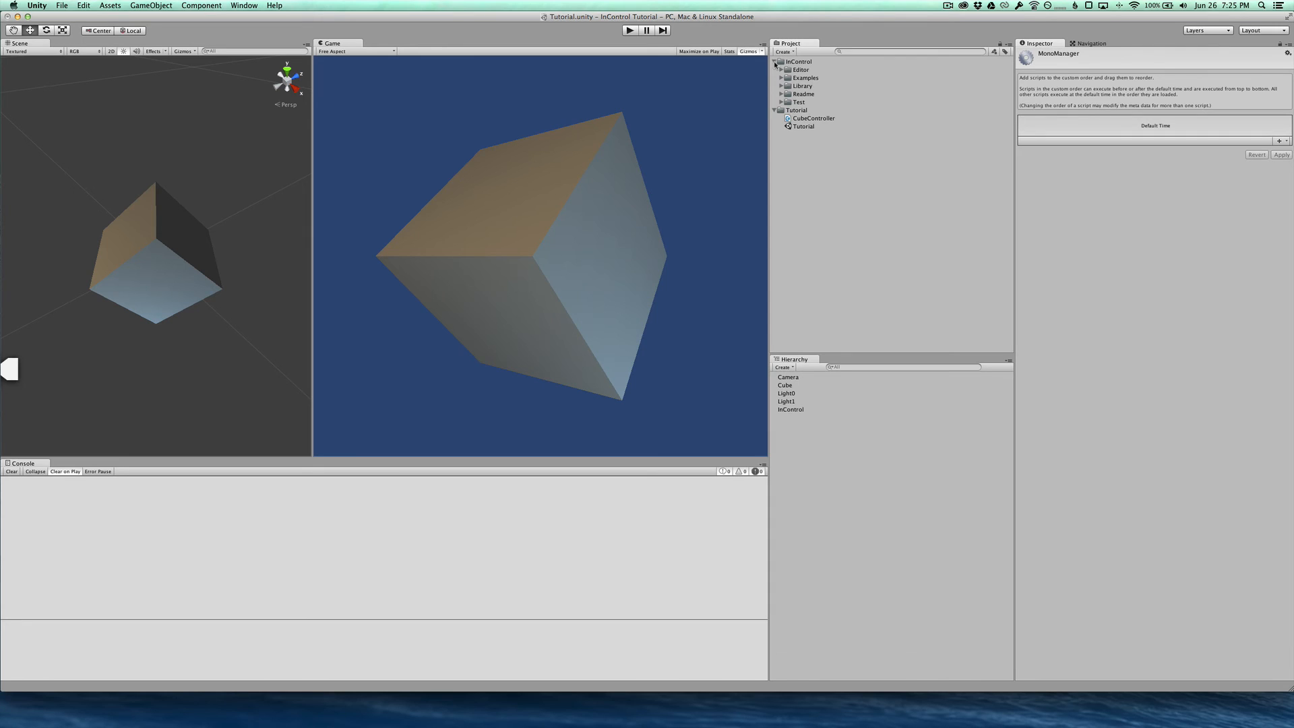
{"action": "left_click", "coordinate": [787, 87]}
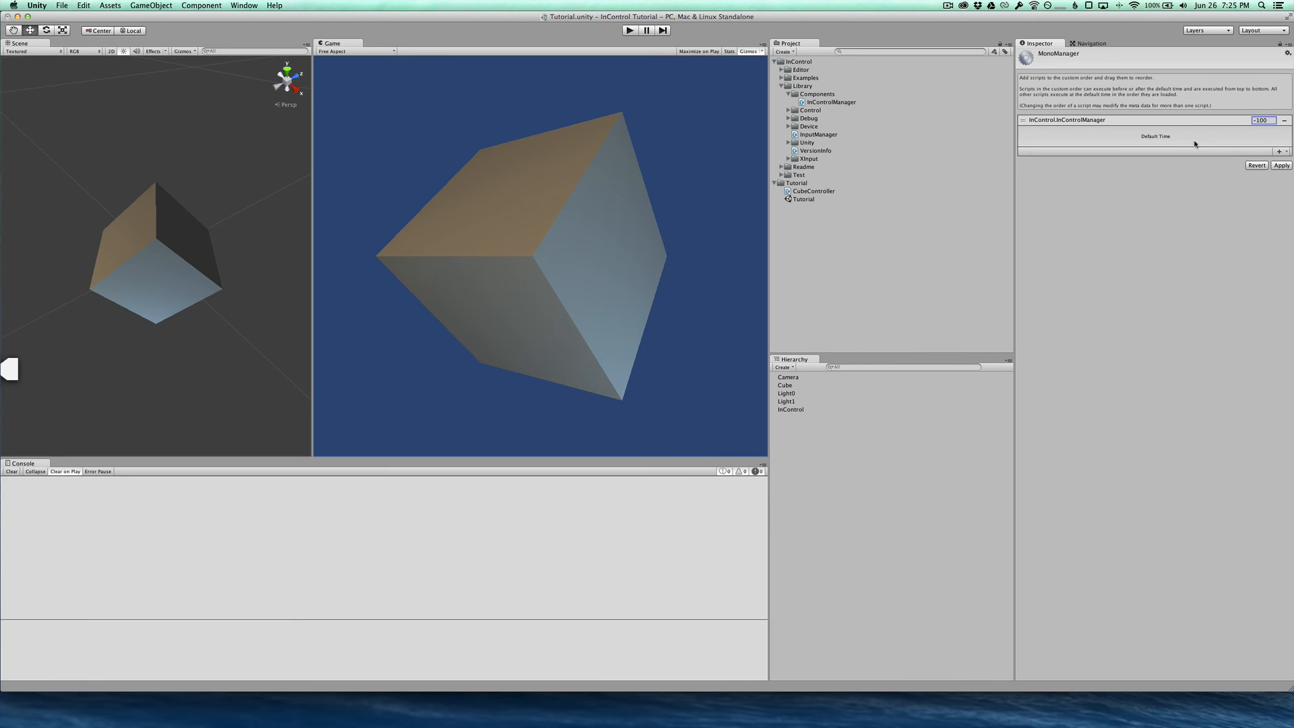
{"action": "mouse_move", "coordinate": [1182, 135]}
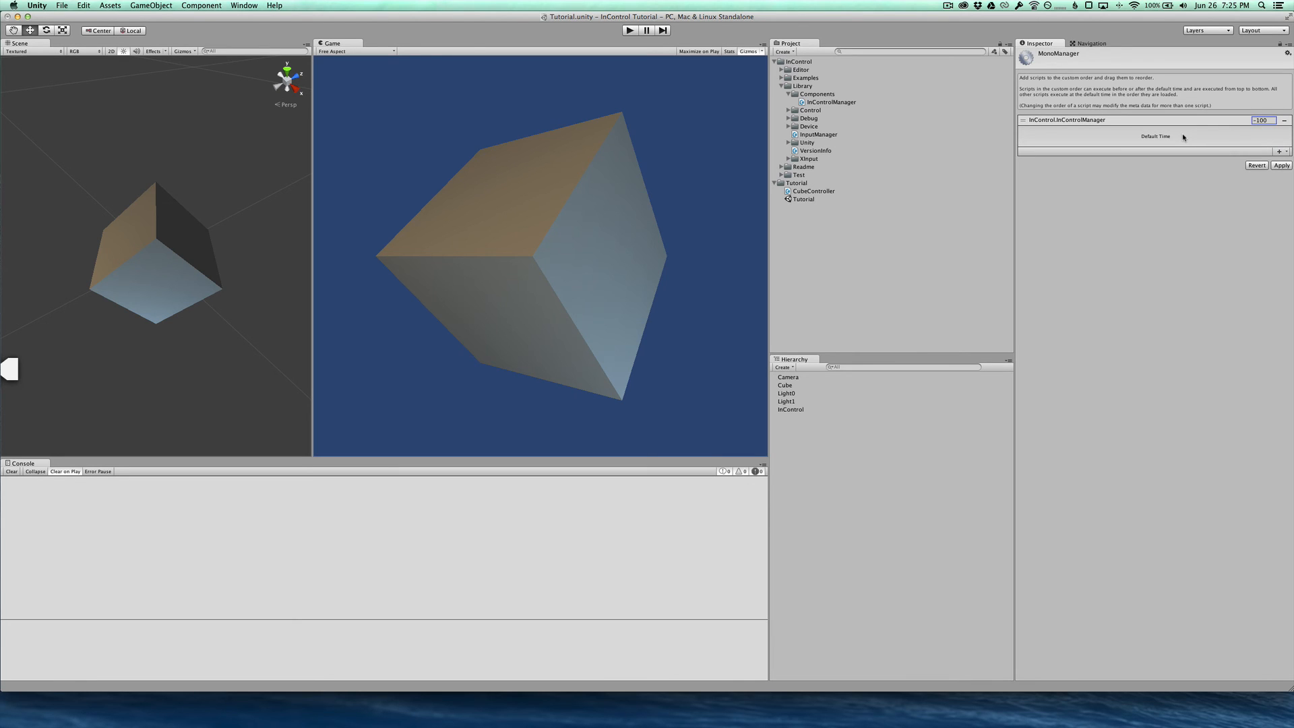
{"action": "mouse_move", "coordinate": [1136, 128]}
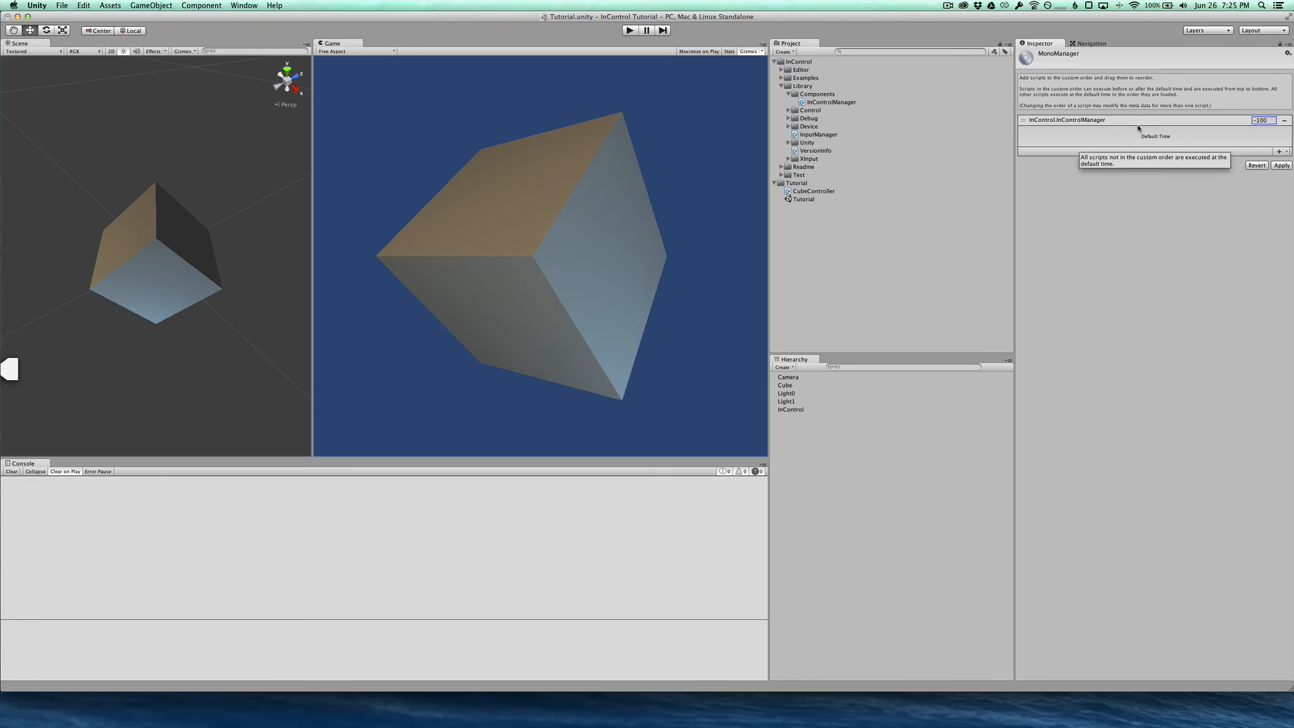
{"action": "mouse_move", "coordinate": [1143, 131]}
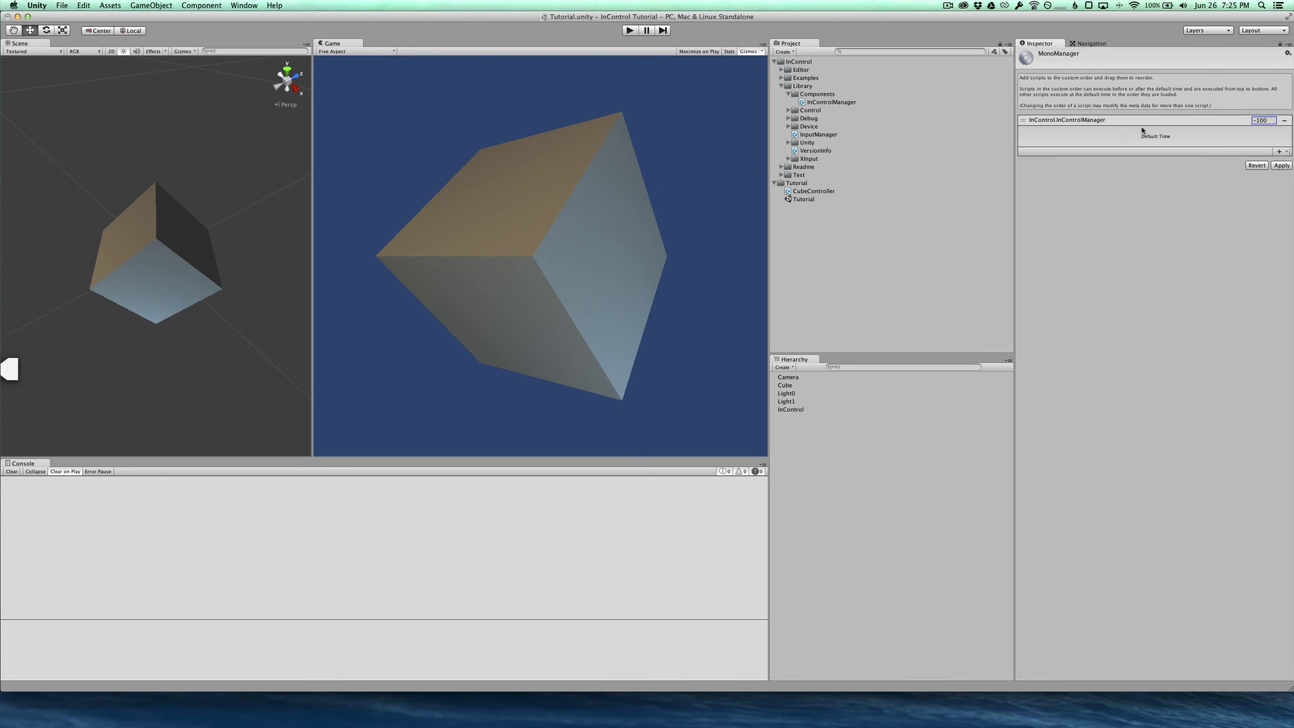
{"action": "mouse_move", "coordinate": [1143, 131]}
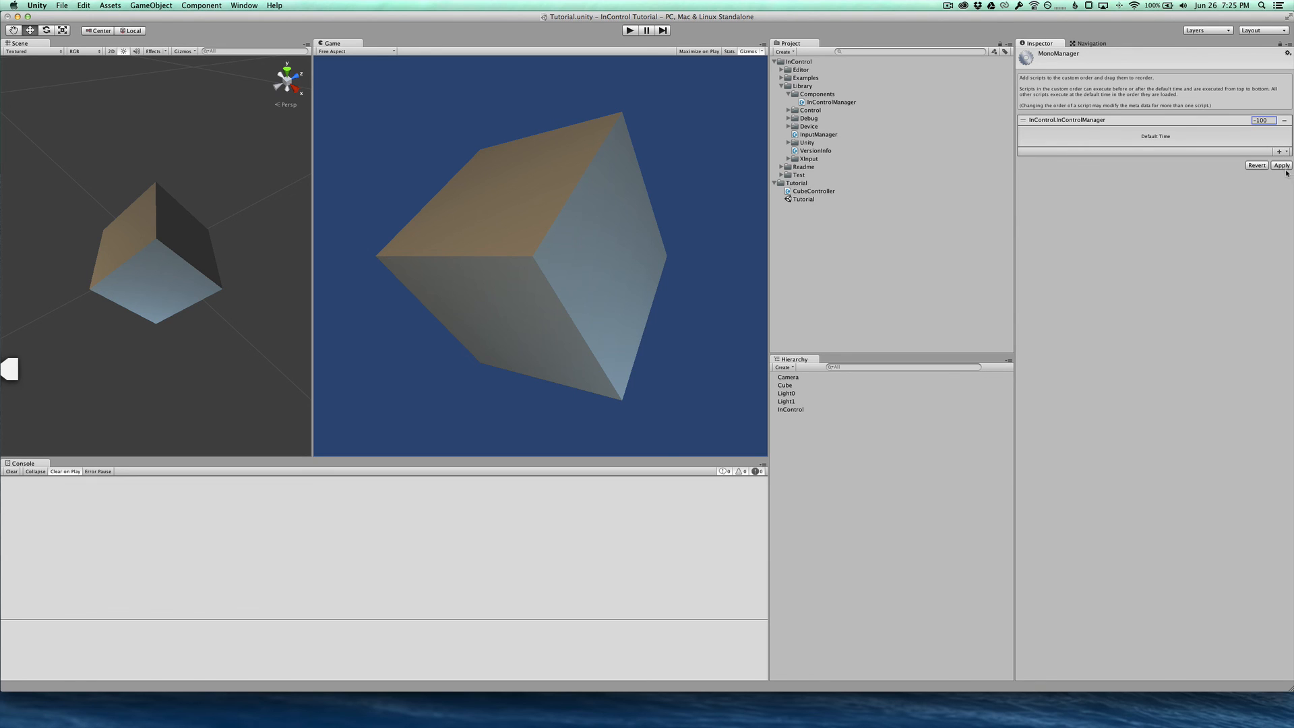
{"action": "left_click", "coordinate": [1283, 165]}
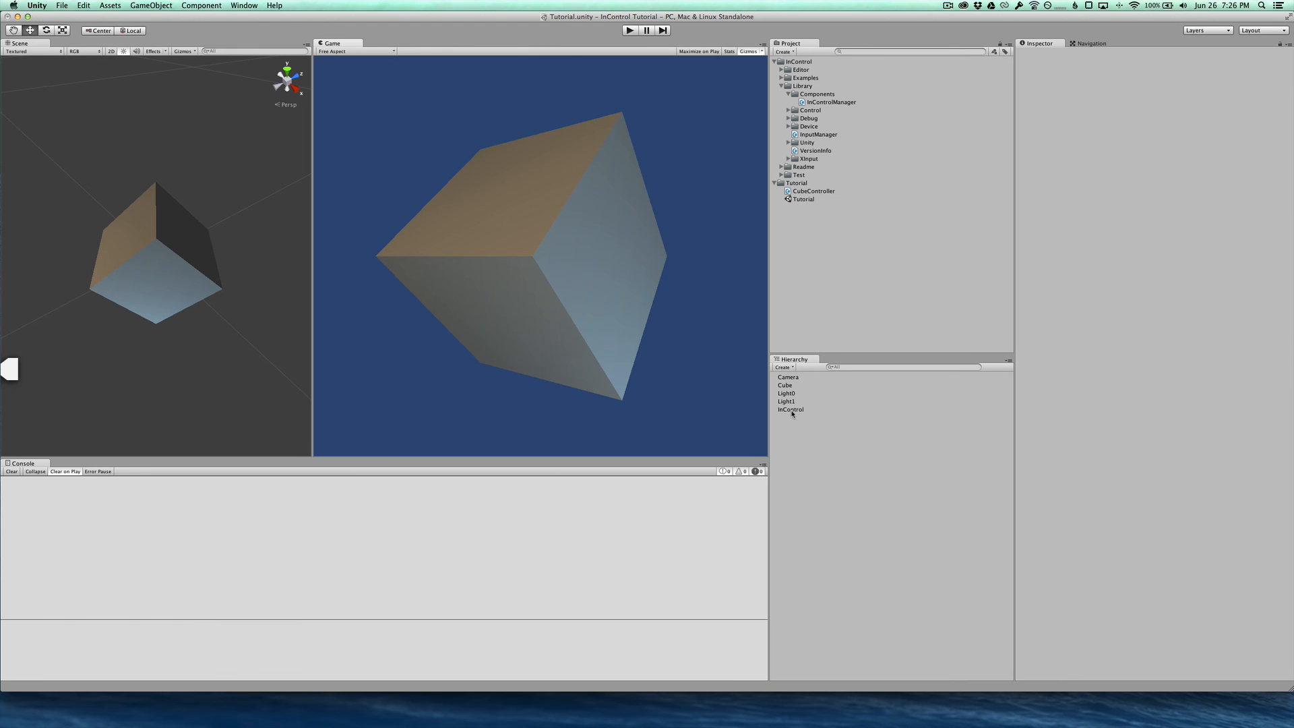
- Enable Log Debug Info on the InControl object's InControl Manager component
{"action": "left_click", "coordinate": [790, 409]}
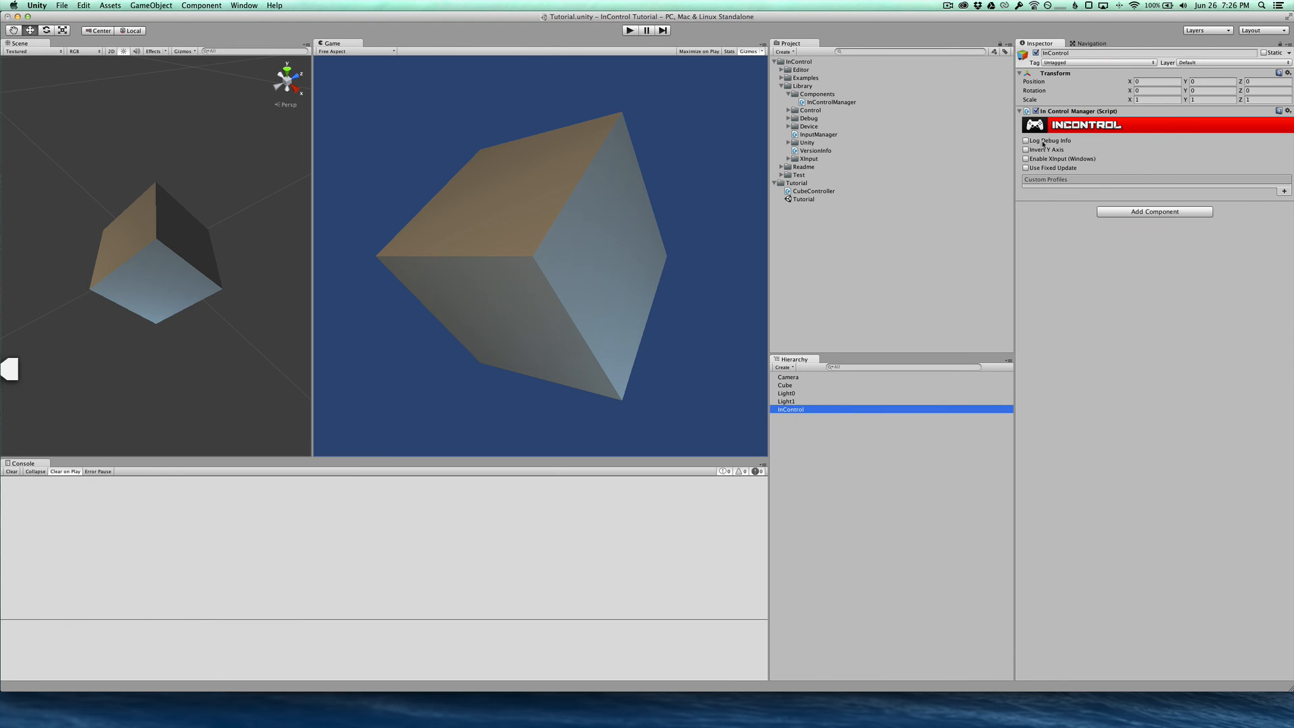
{"action": "left_click", "coordinate": [1025, 140]}
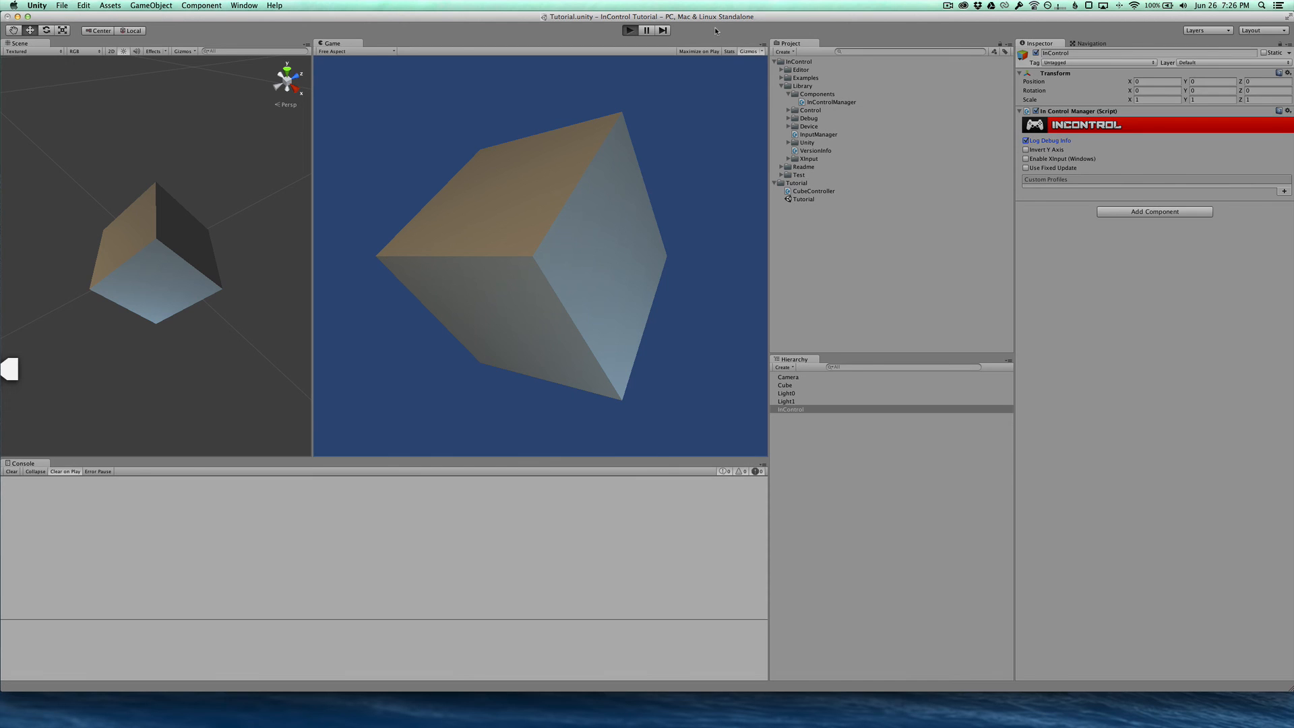
- Start Play mode so InControl logs its version and the Xbox 360 profile match
{"action": "left_click", "coordinate": [630, 29]}
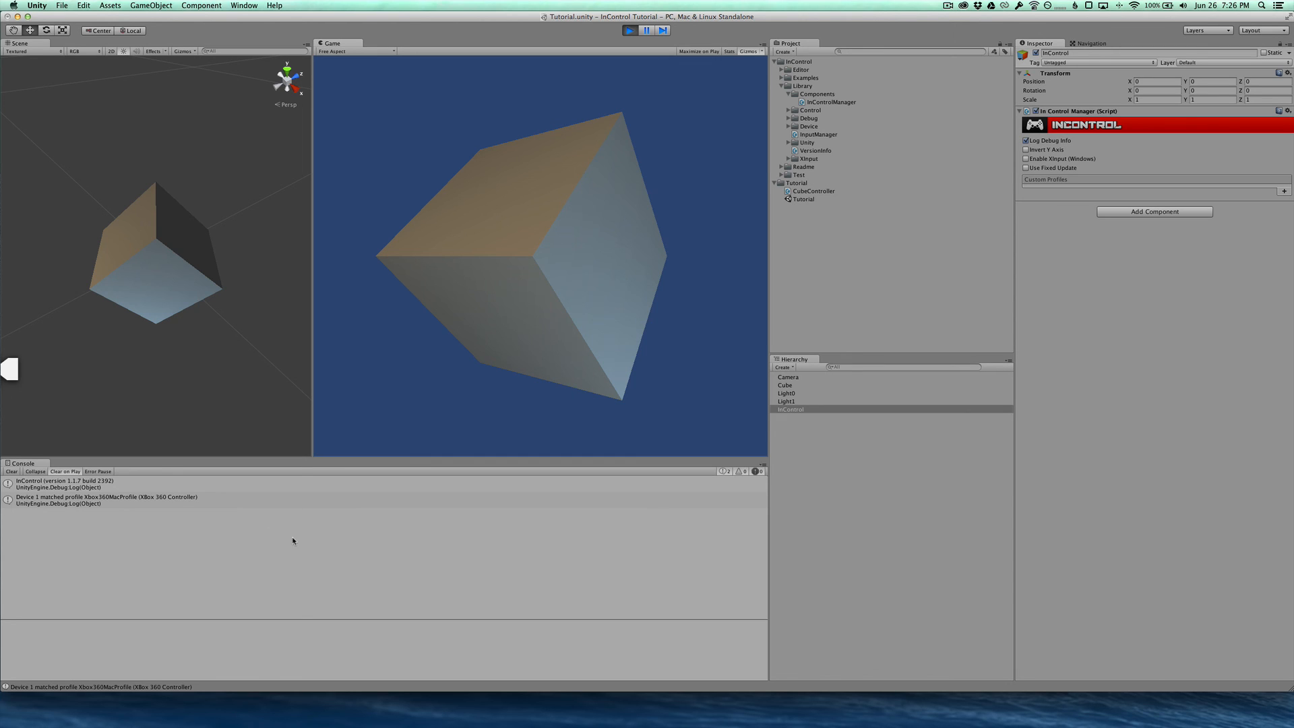
{"action": "mouse_move", "coordinate": [299, 515]}
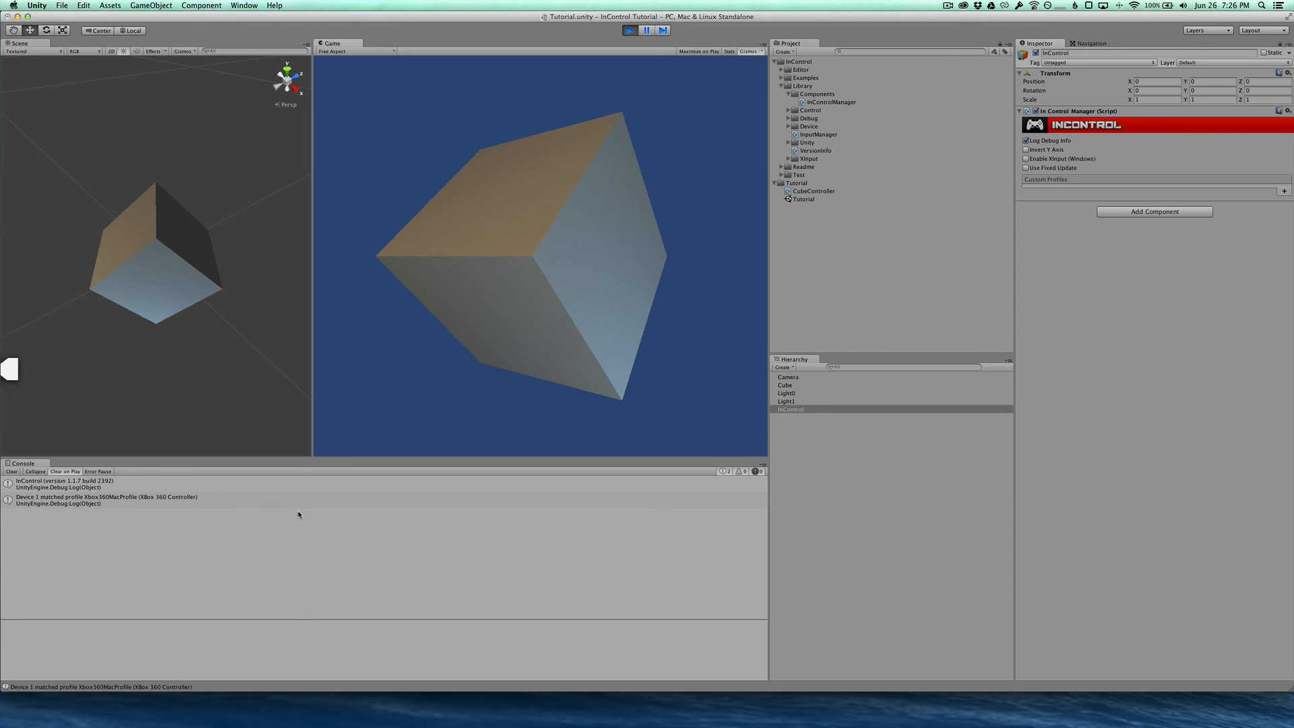